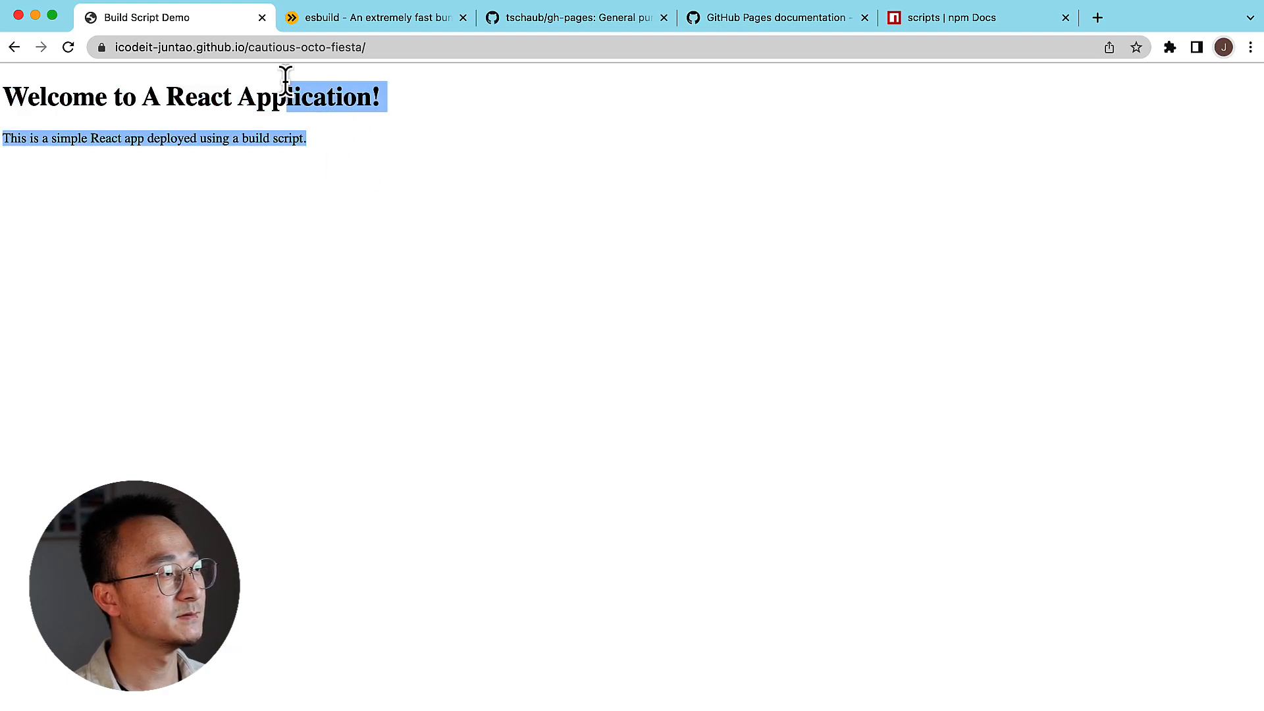
Step: Clear the selected text on the deployed welcome page before leaving Chrome
click(401, 159)
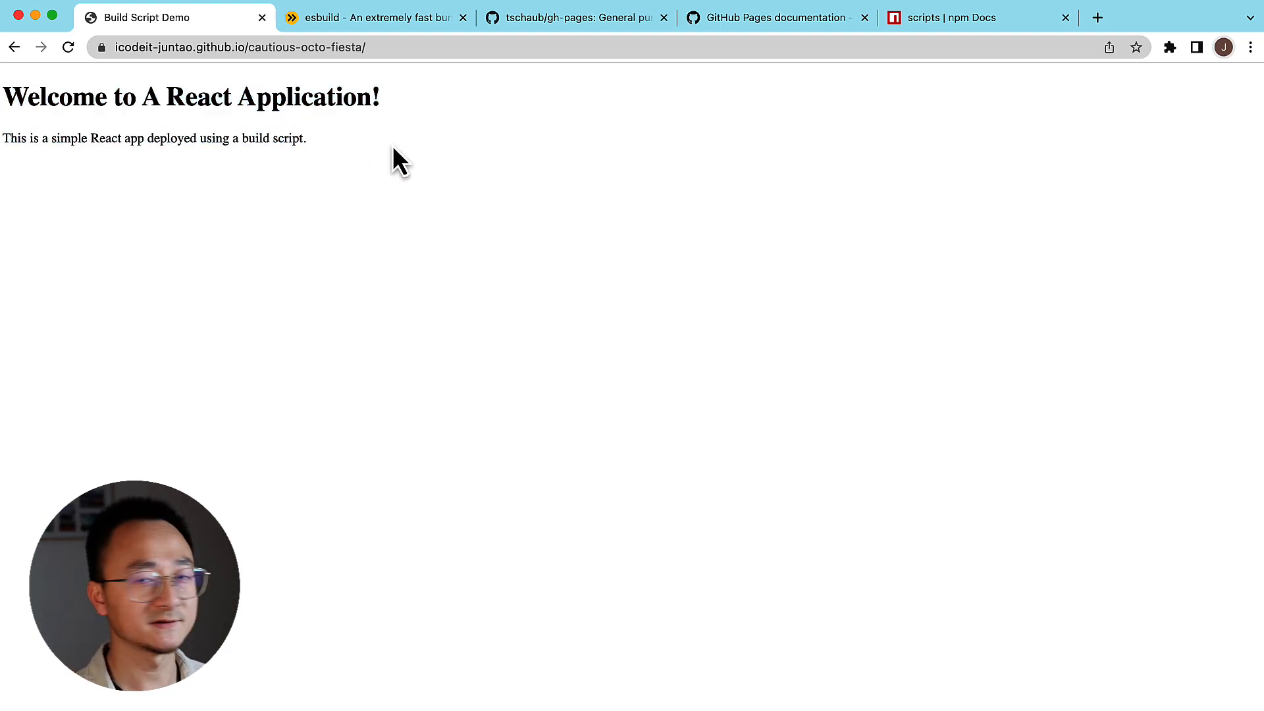
mouse_move(483, 179)
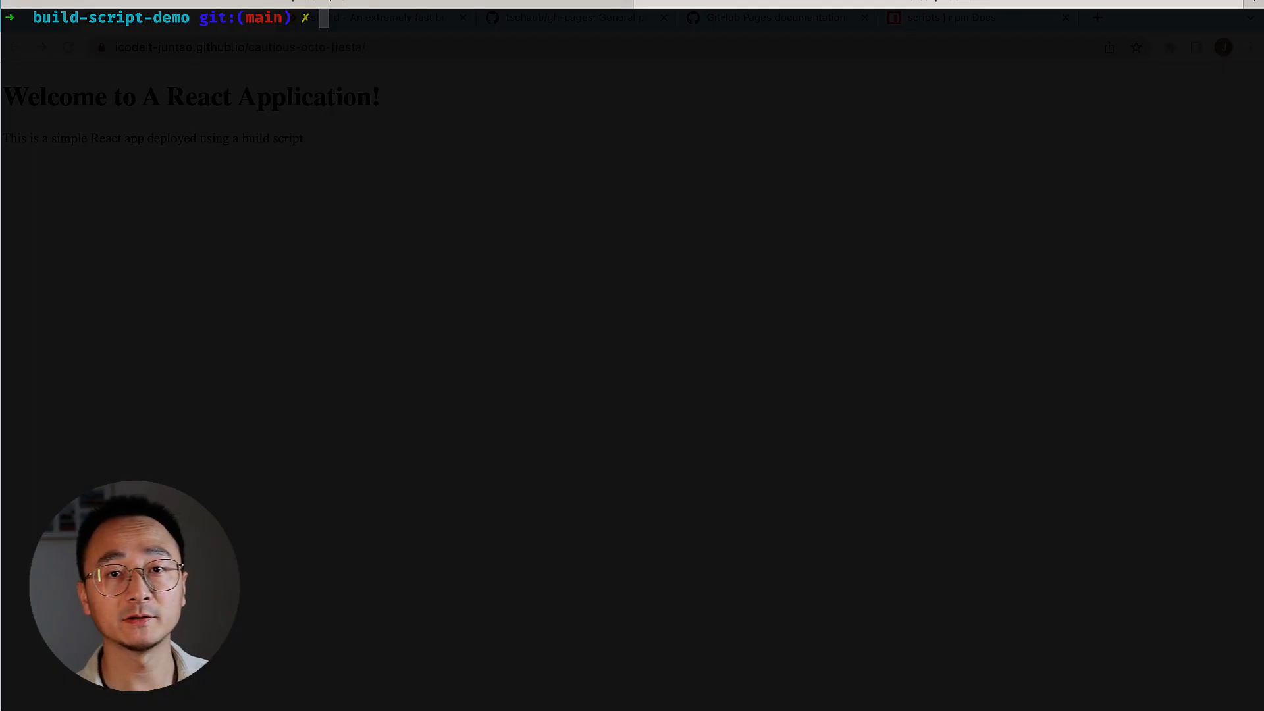
Step: Run npm run deploy so esbuild bundles dist/main.js, jest passes and gh-pages publishes
text(npm run deploy)
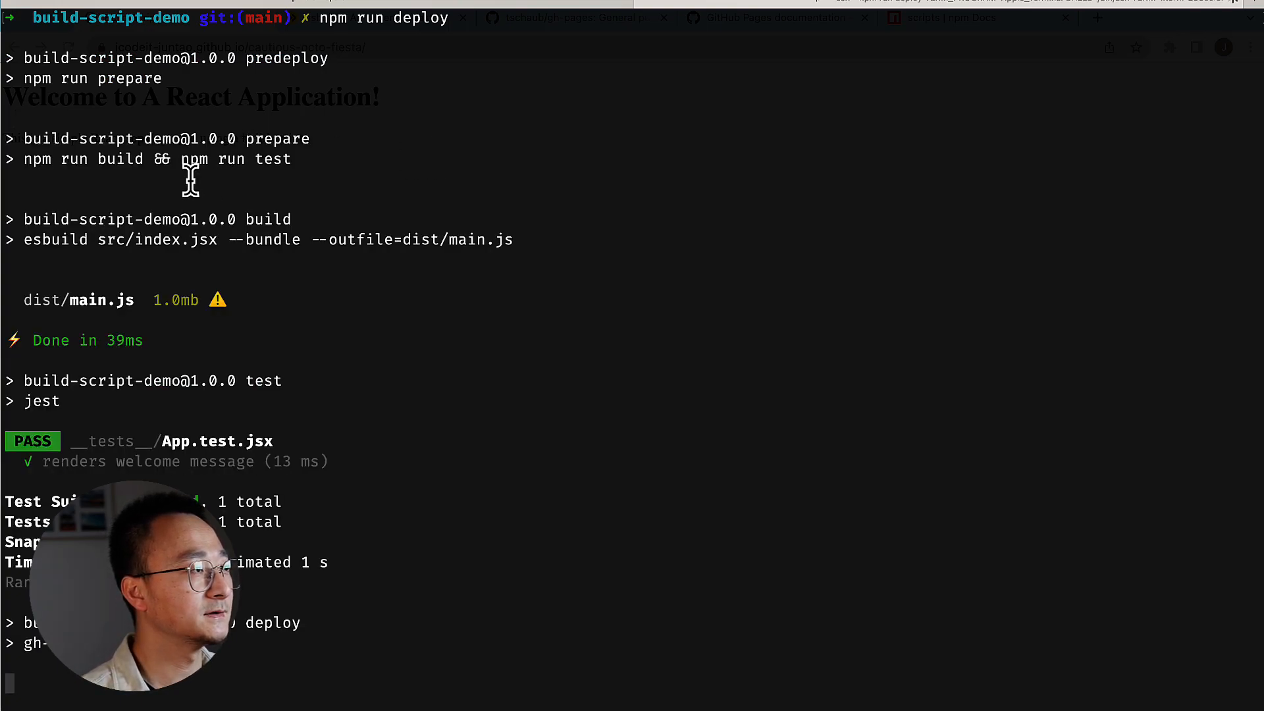
mouse_move(125, 78)
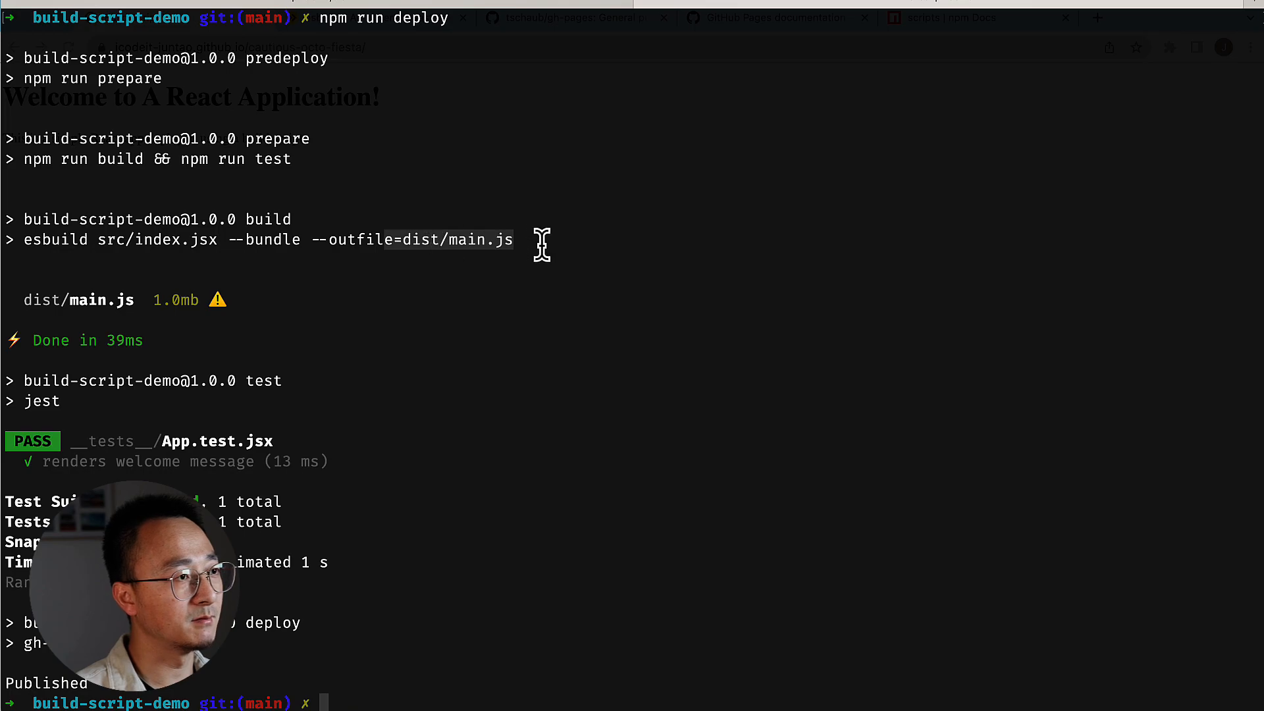
mouse_move(72, 402)
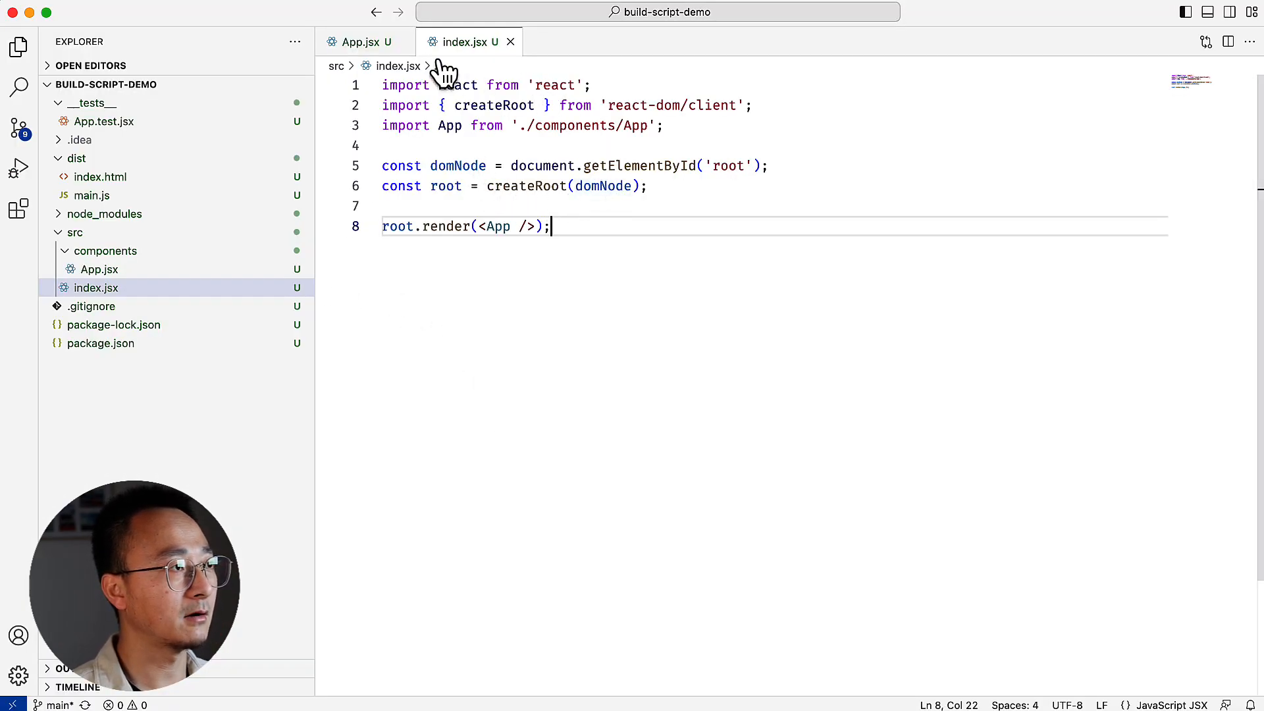
Step: Edit the App.jsx paragraph to end with '-- Juntao' and redeploy until Published appears
click(359, 41)
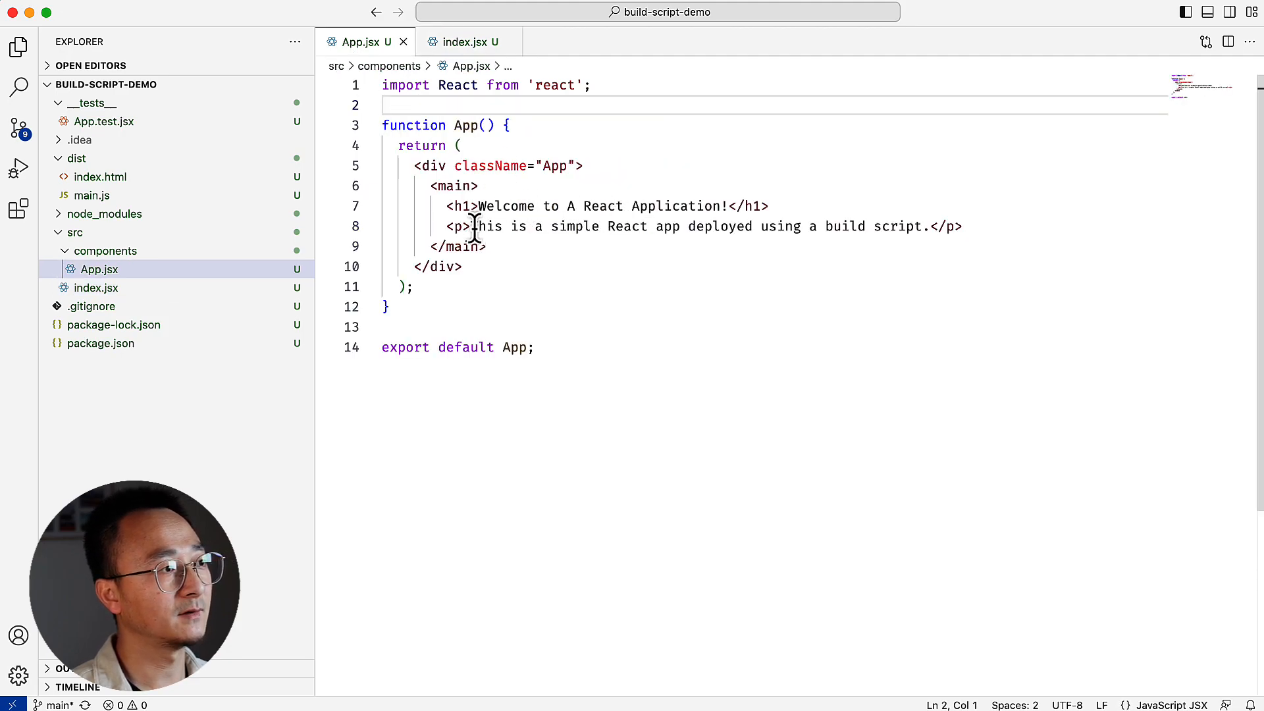
drag(471, 226, 925, 227)
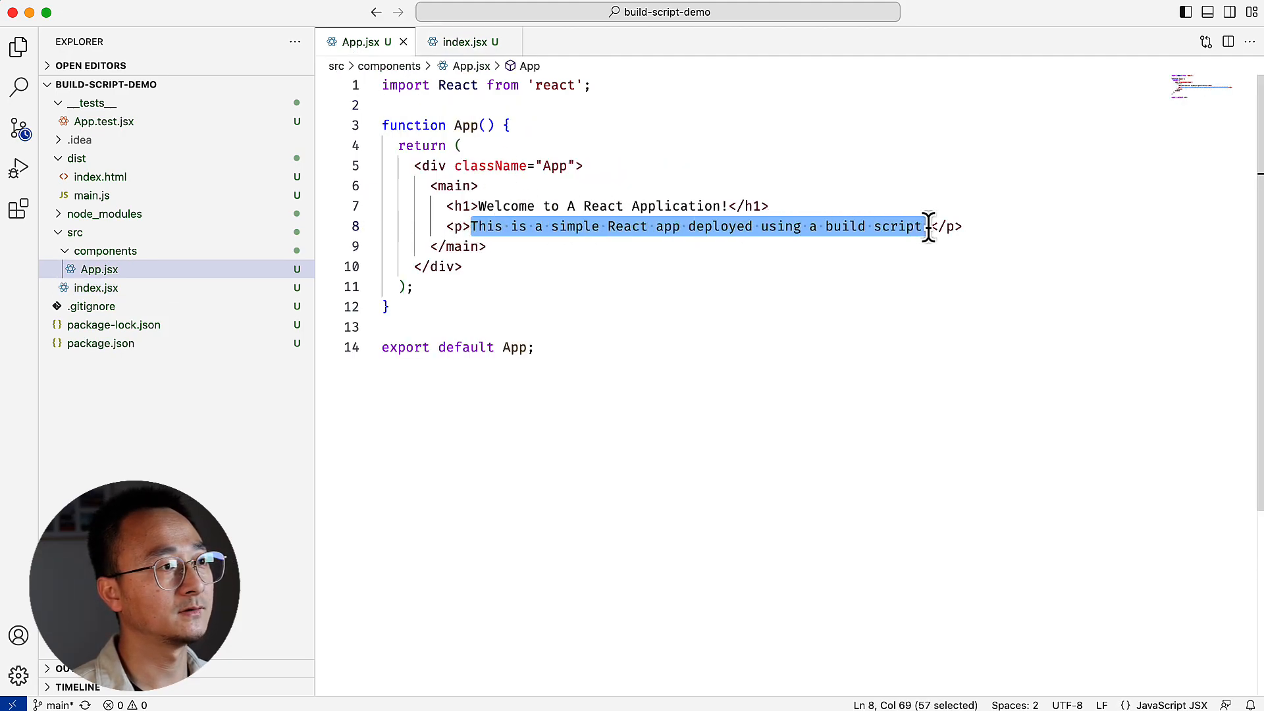
text(.)
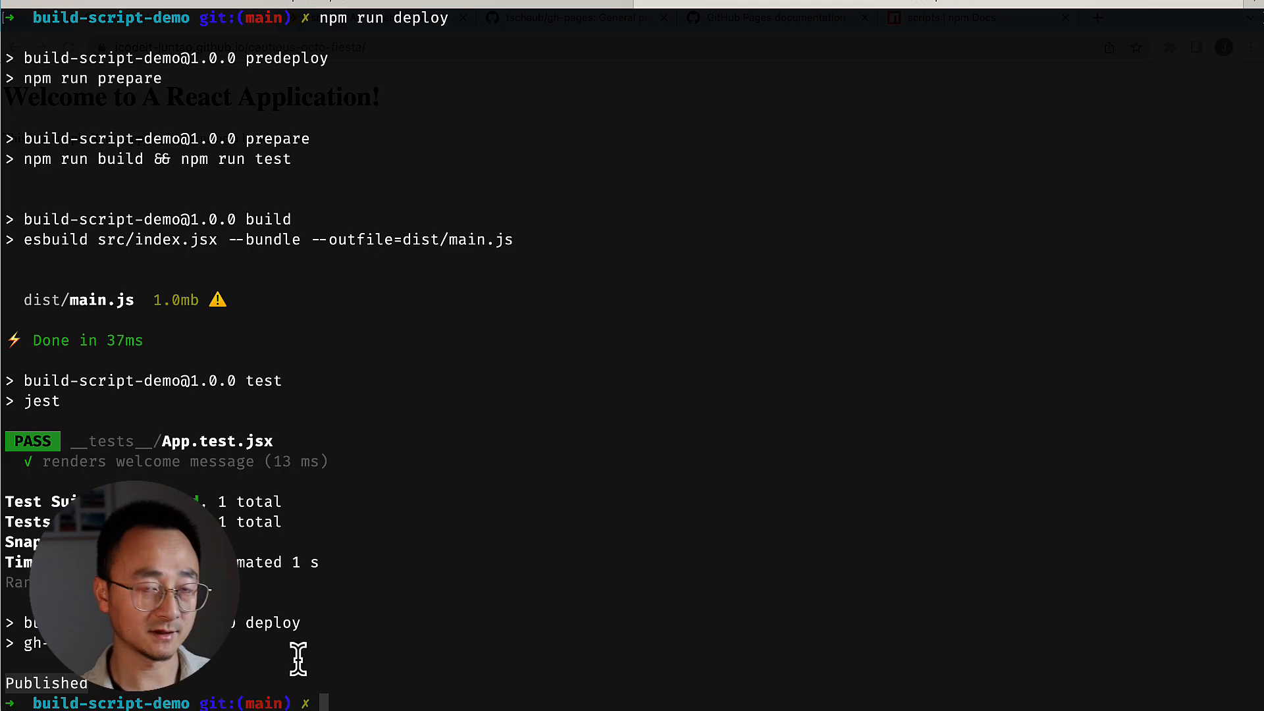
click(145, 17)
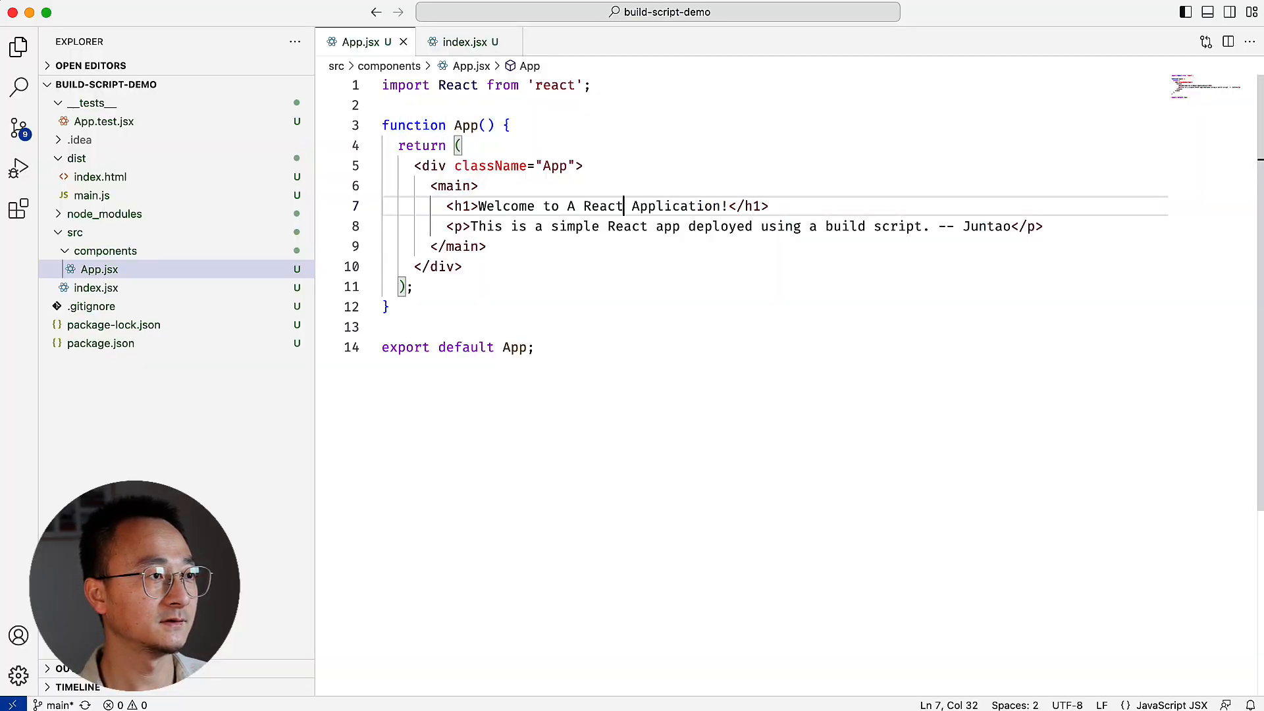
Step: Remove 'React' from the App.jsx heading and check the failing getByText assertion in App.test.jsx
key(Backspace)
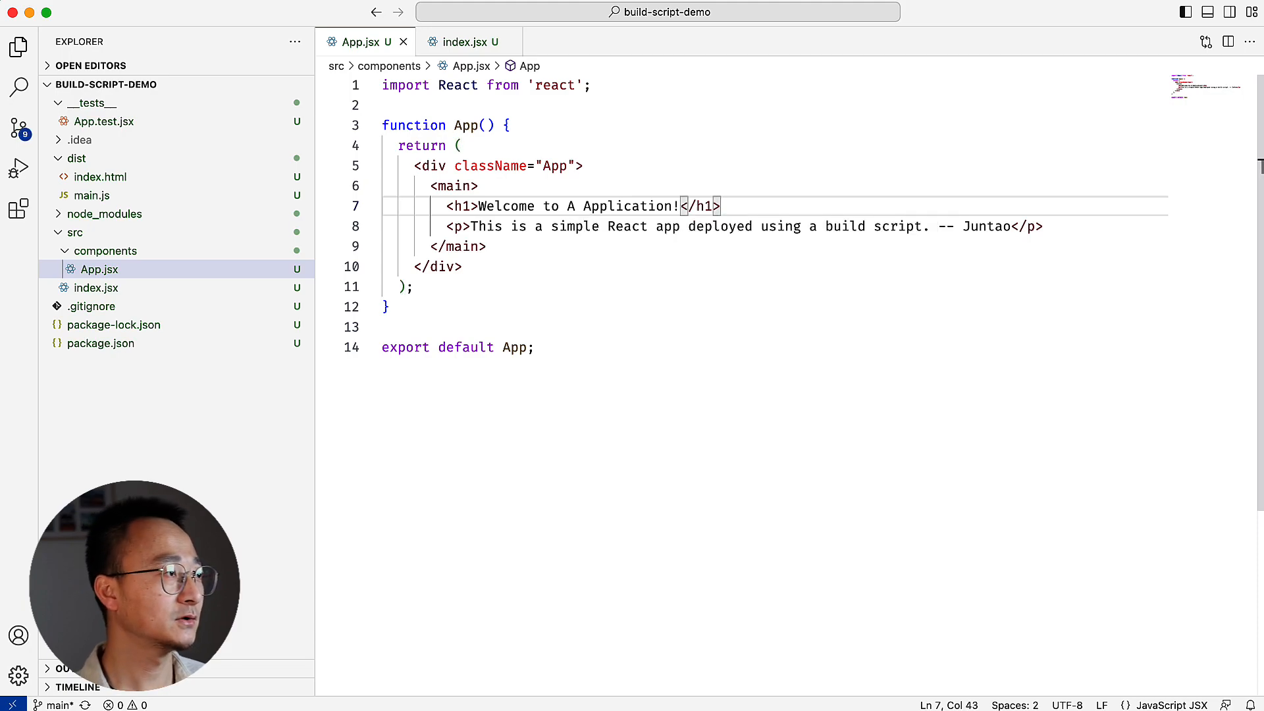
click(463, 42)
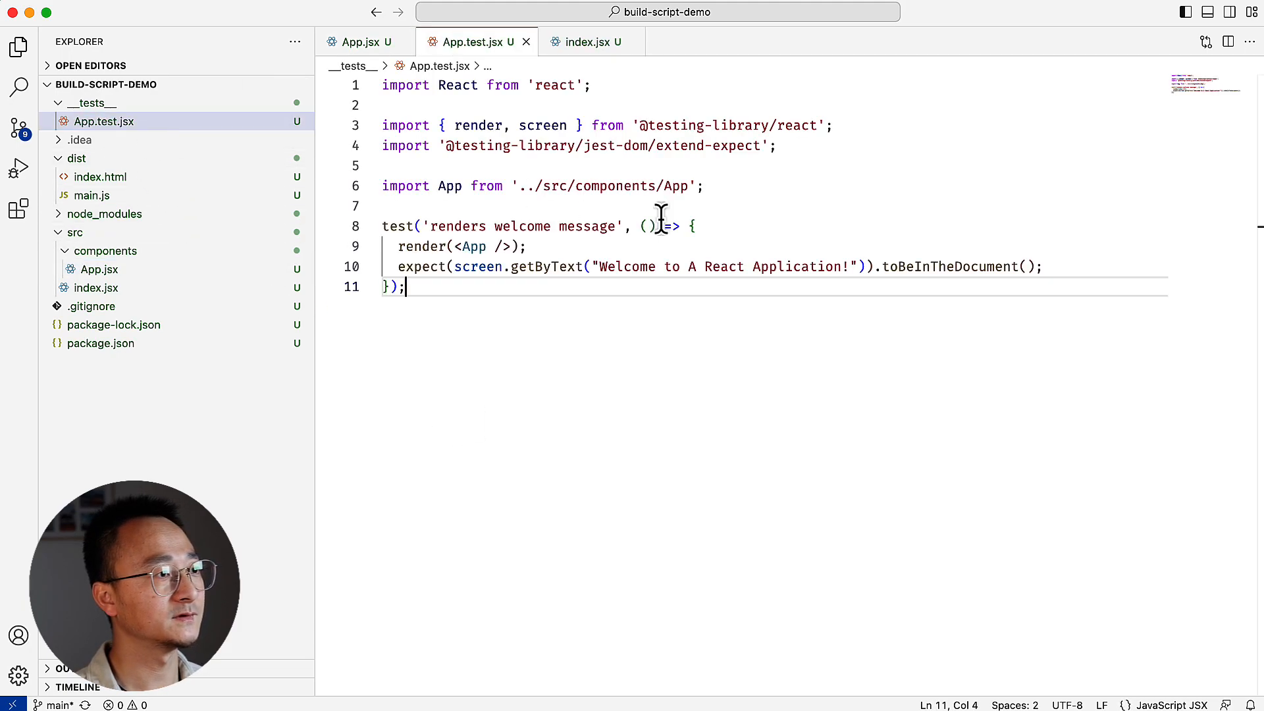
drag(599, 267, 856, 267)
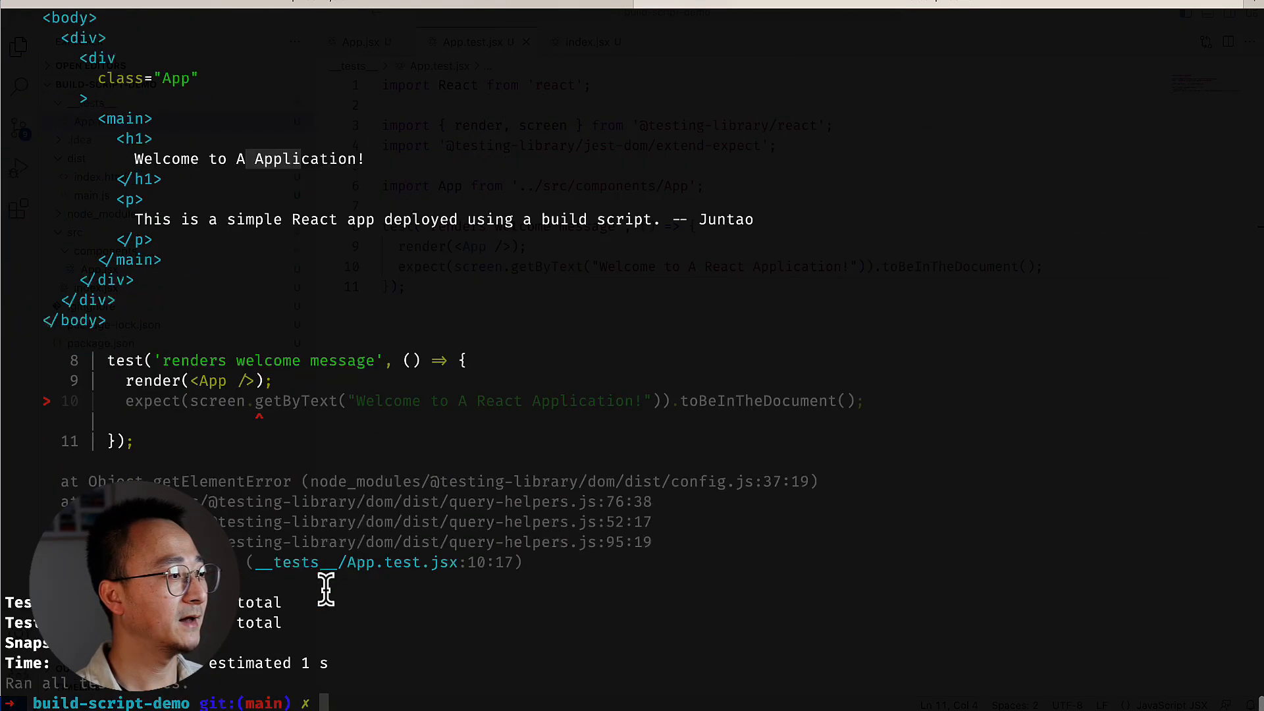
mouse_move(475, 637)
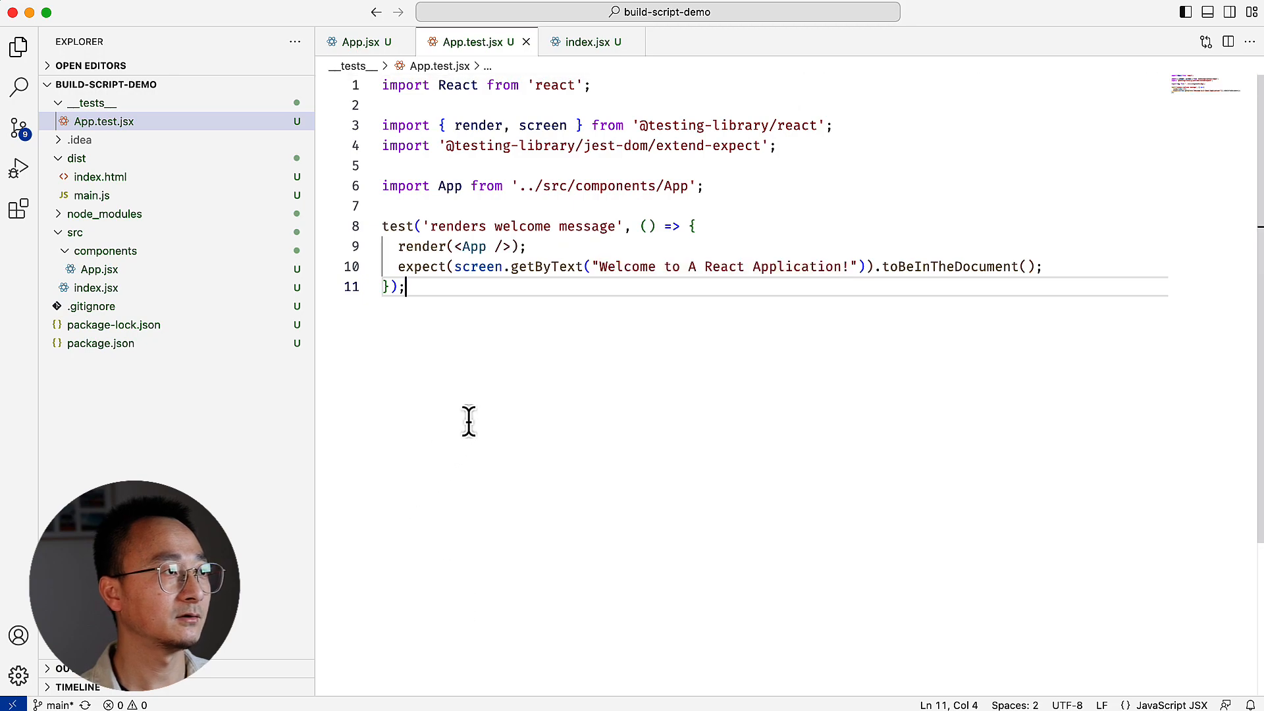
click(358, 41)
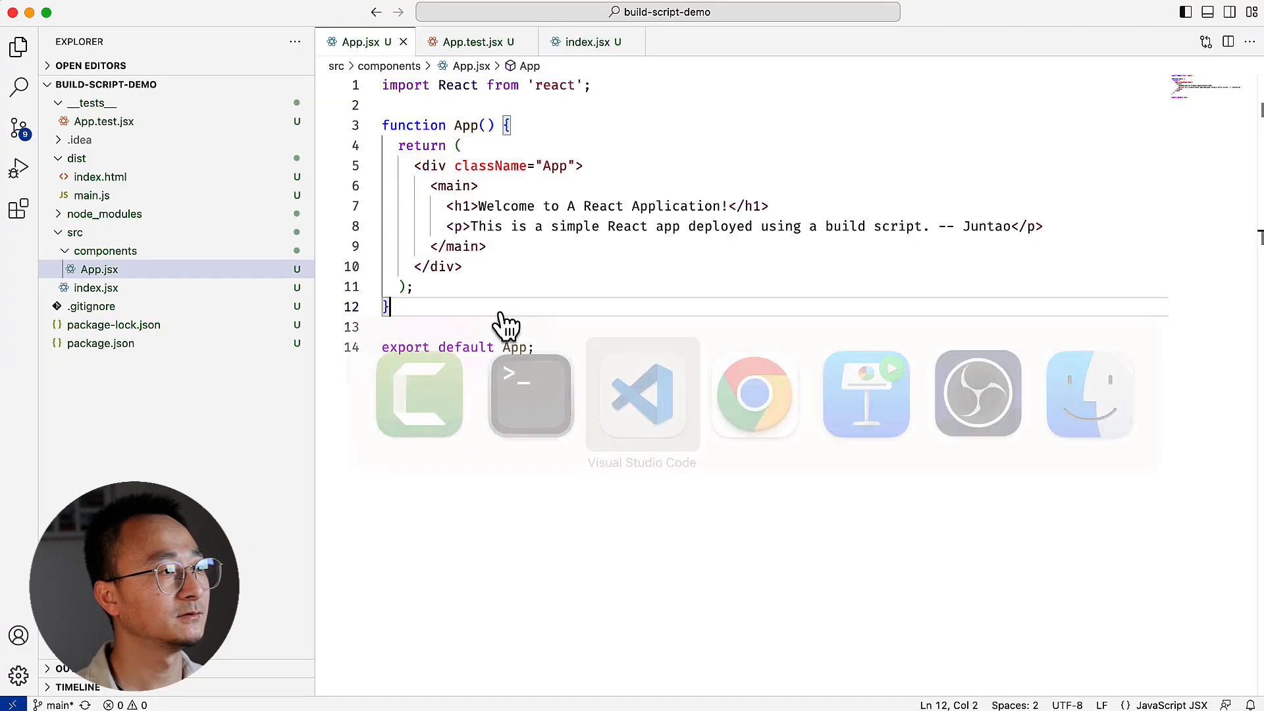
click(100, 343)
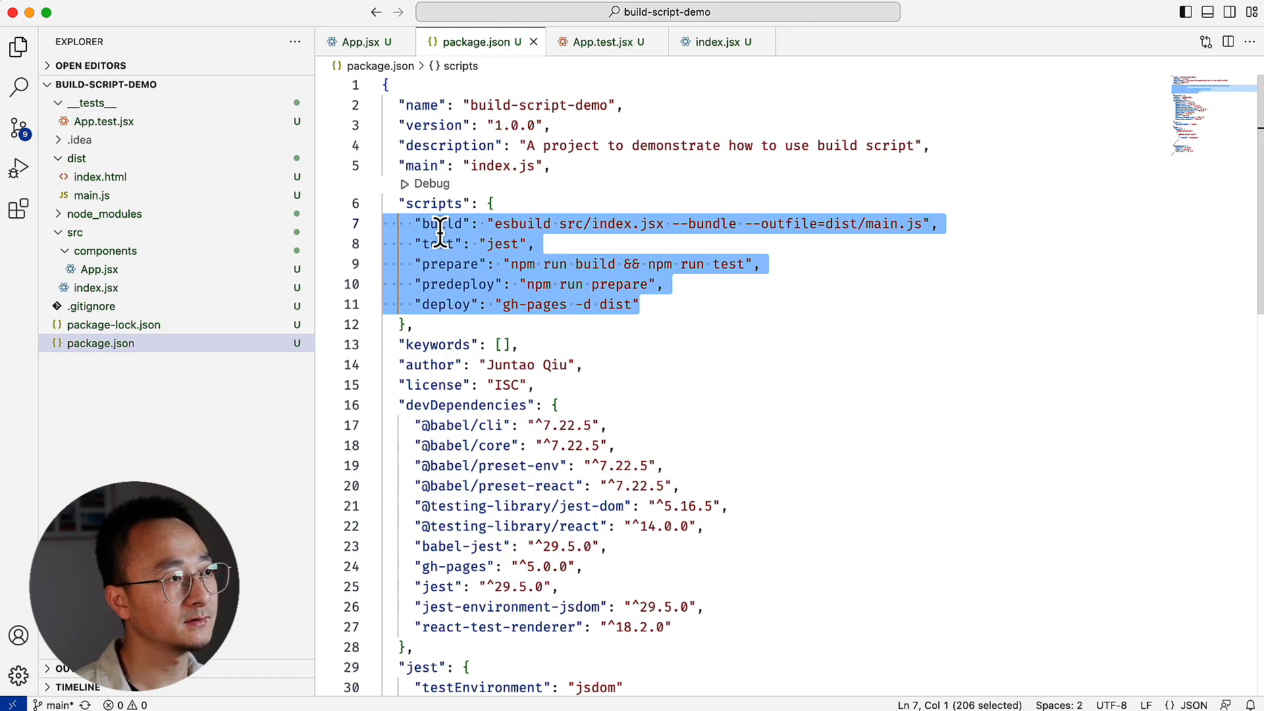
double_click(442, 223)
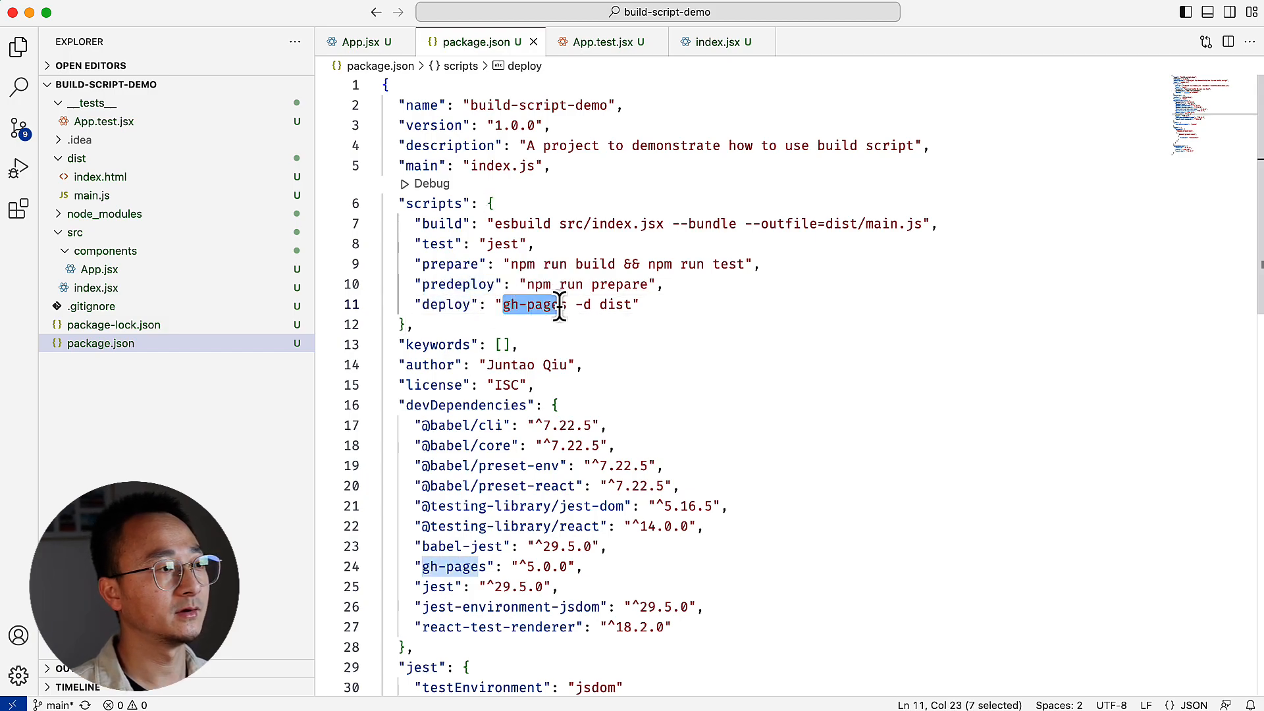
drag(536, 304, 565, 305)
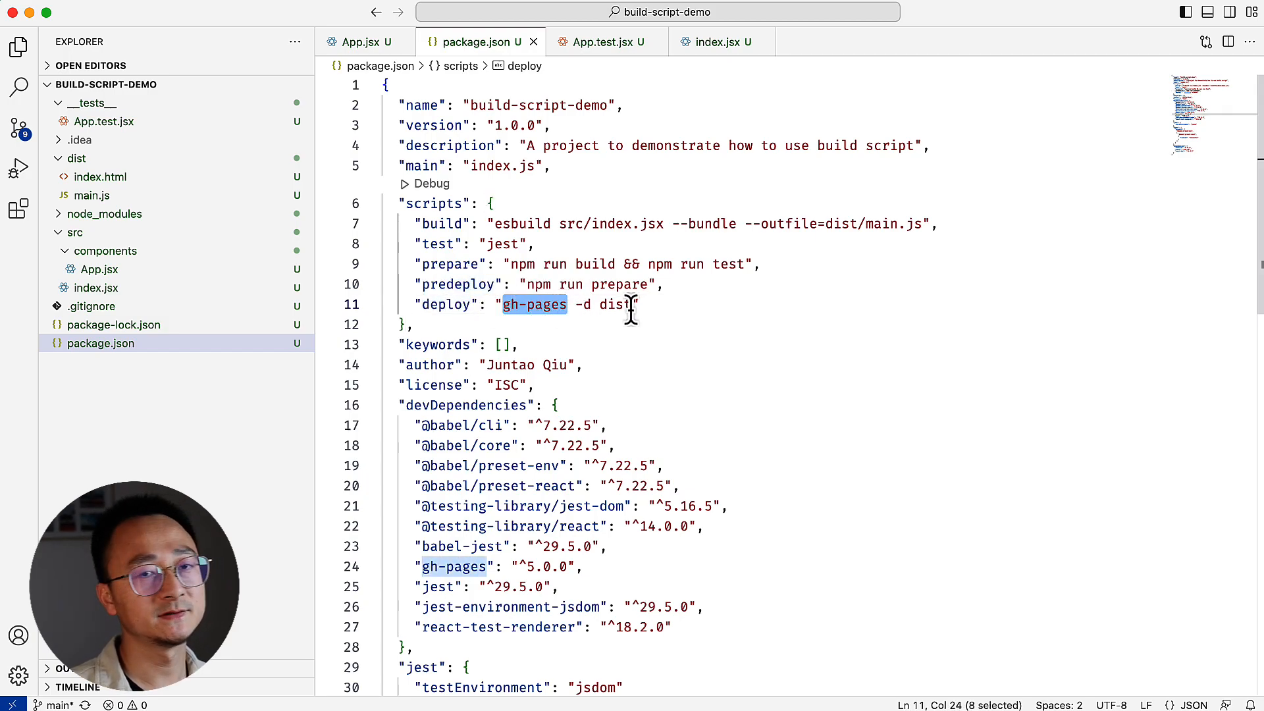
double_click(615, 304)
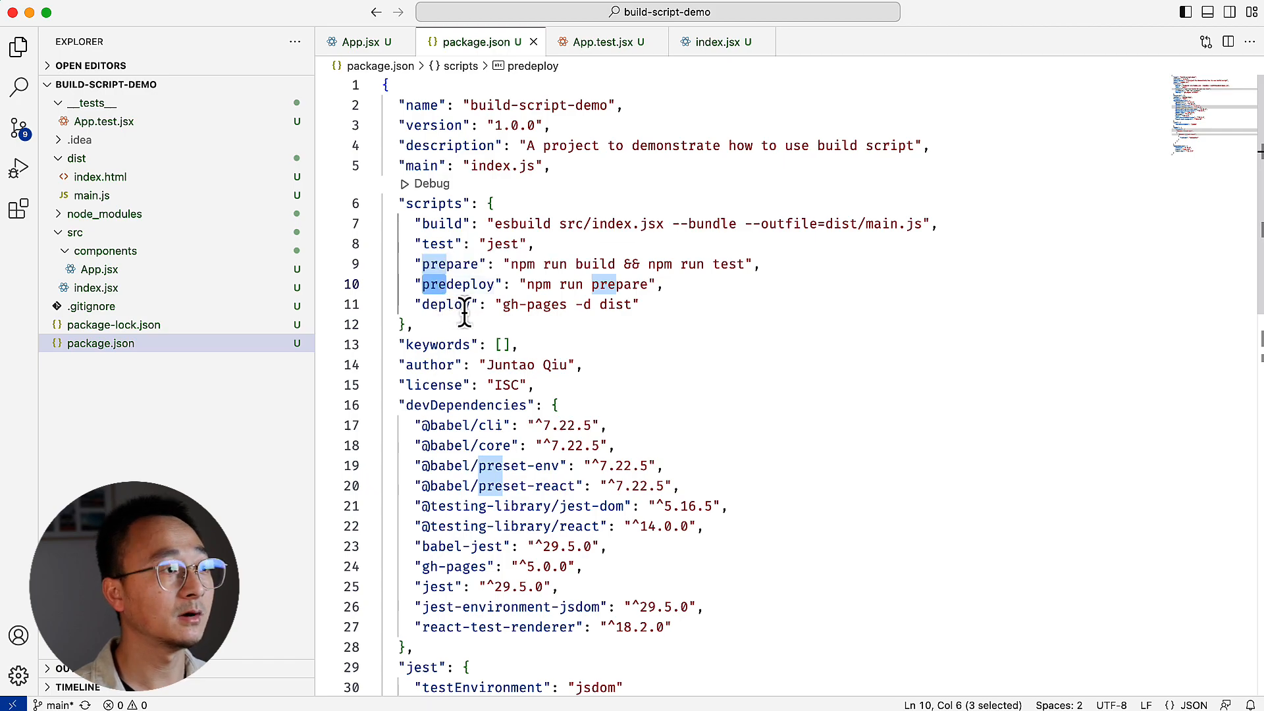
double_click(446, 305)
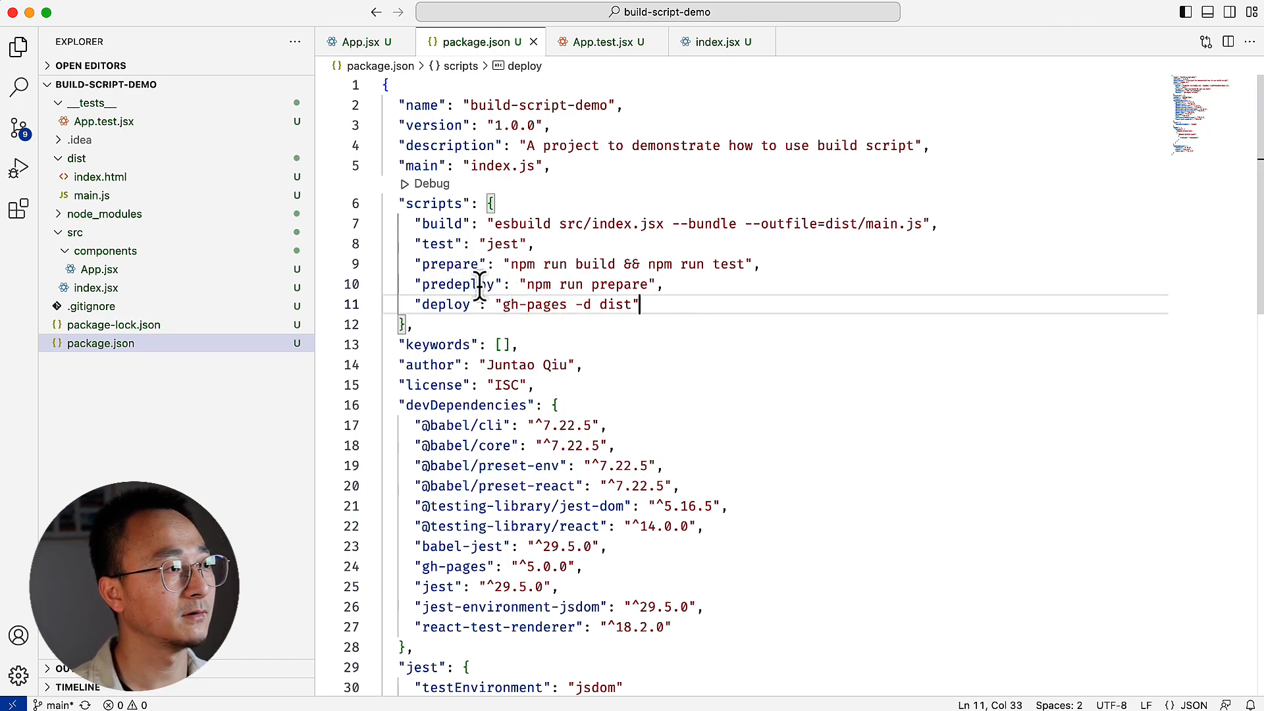
double_click(457, 284)
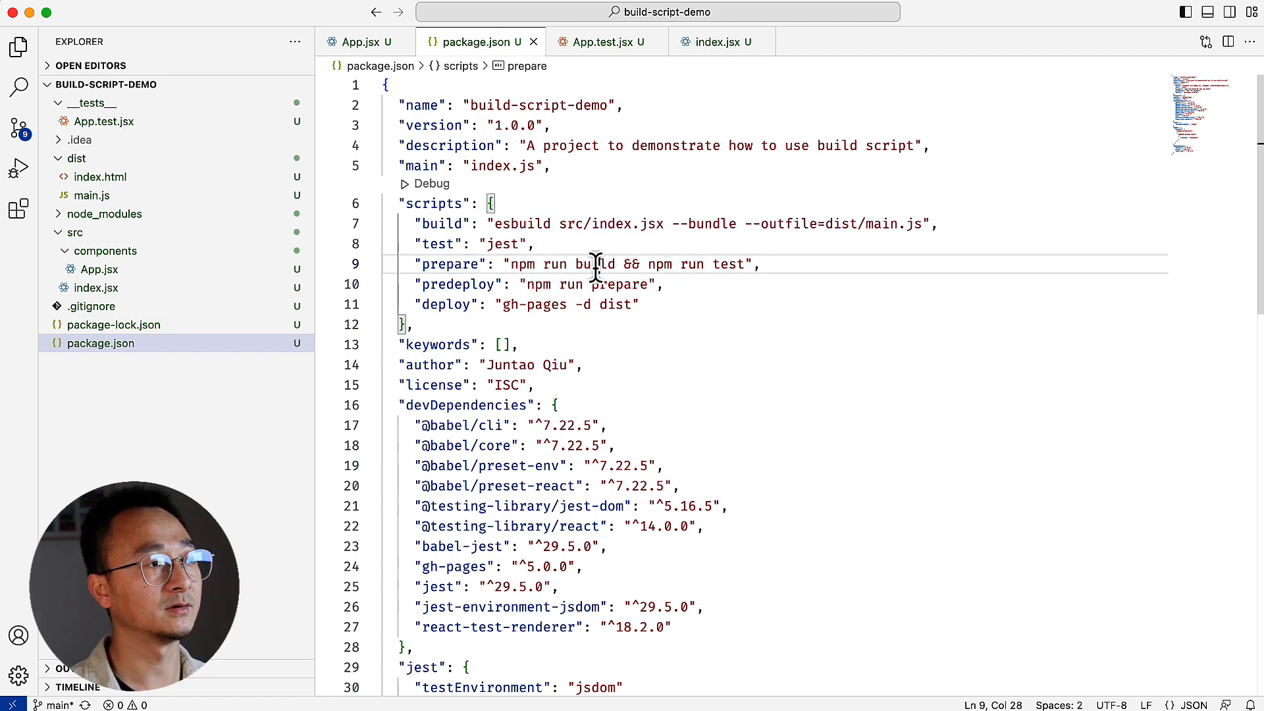
double_click(727, 264)
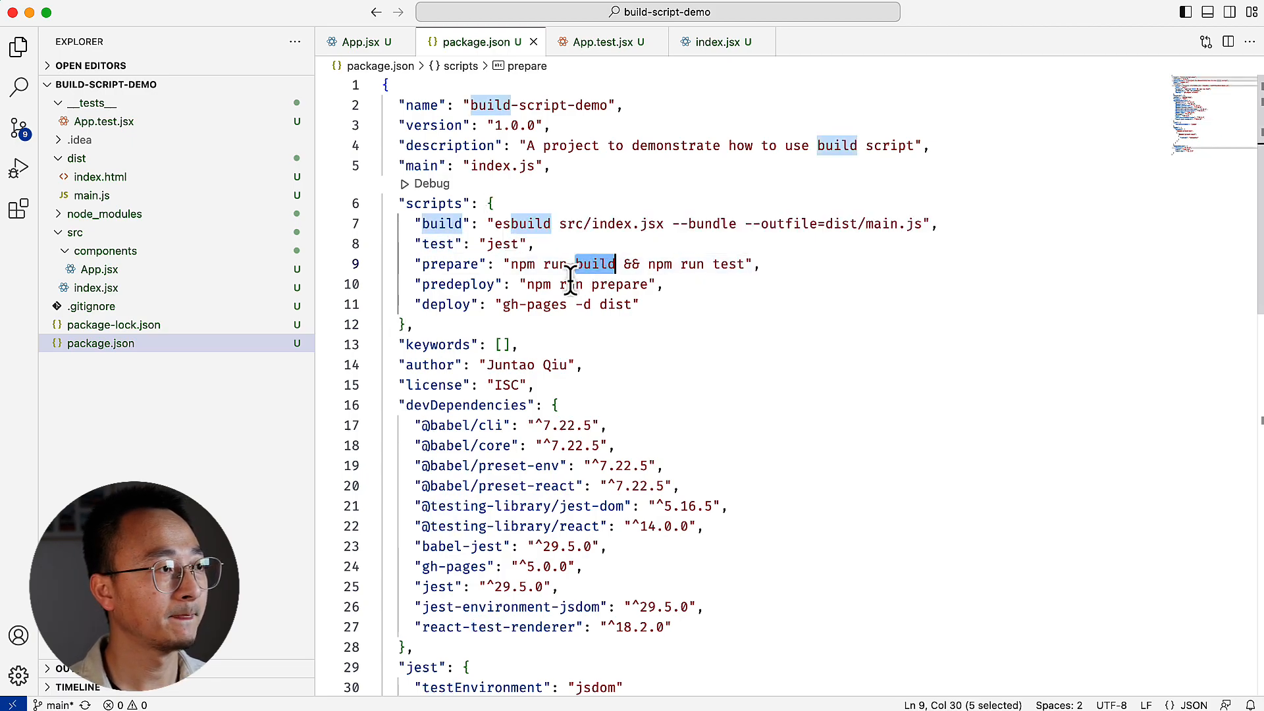
double_click(519, 224)
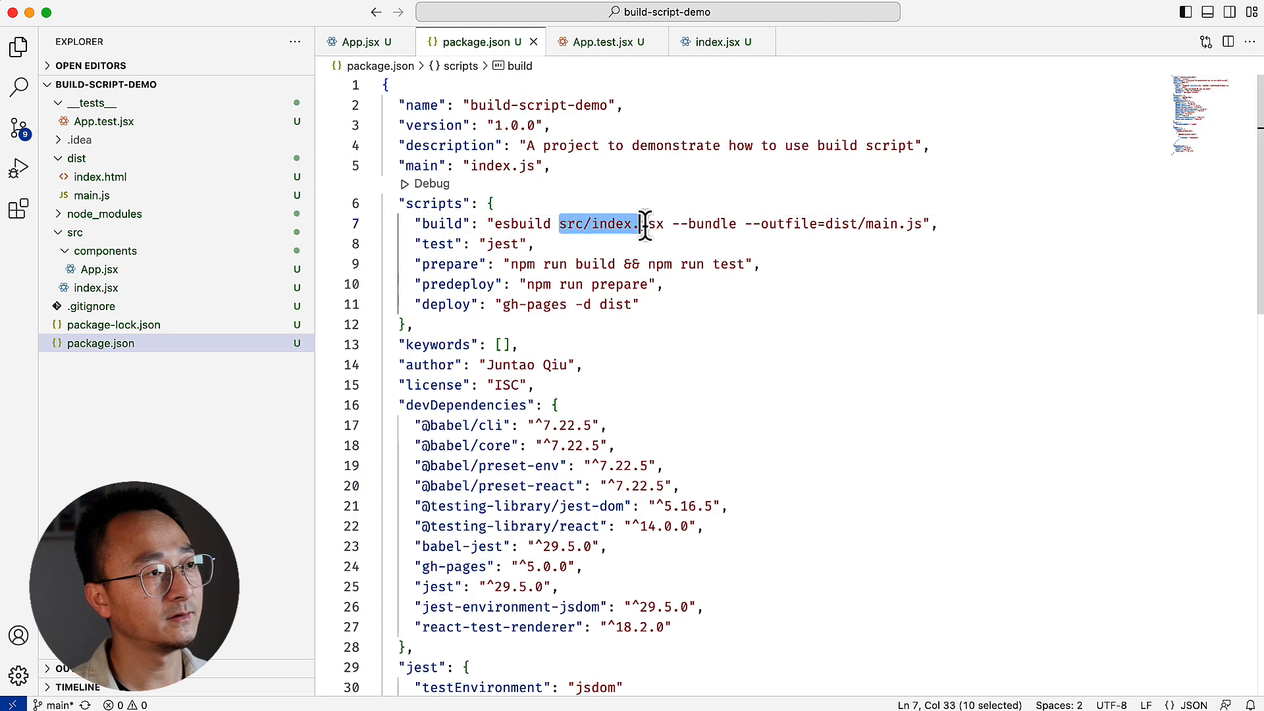
drag(637, 224, 661, 224)
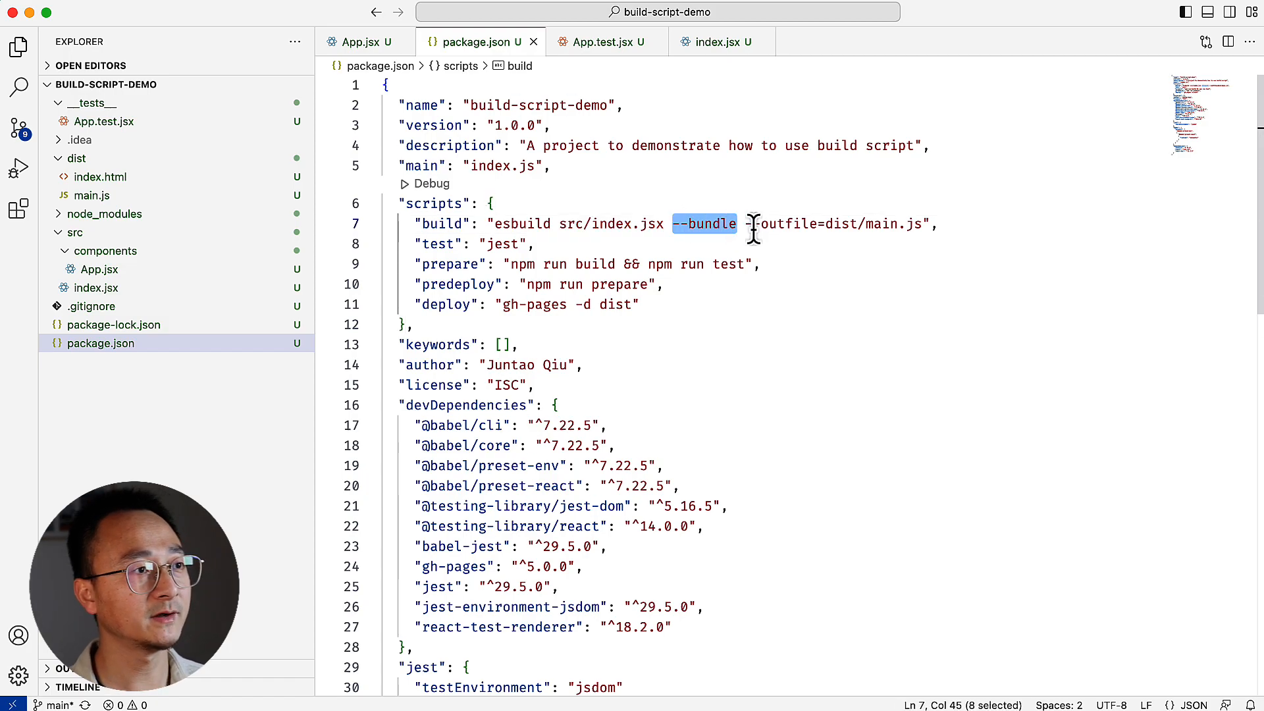
double_click(839, 224)
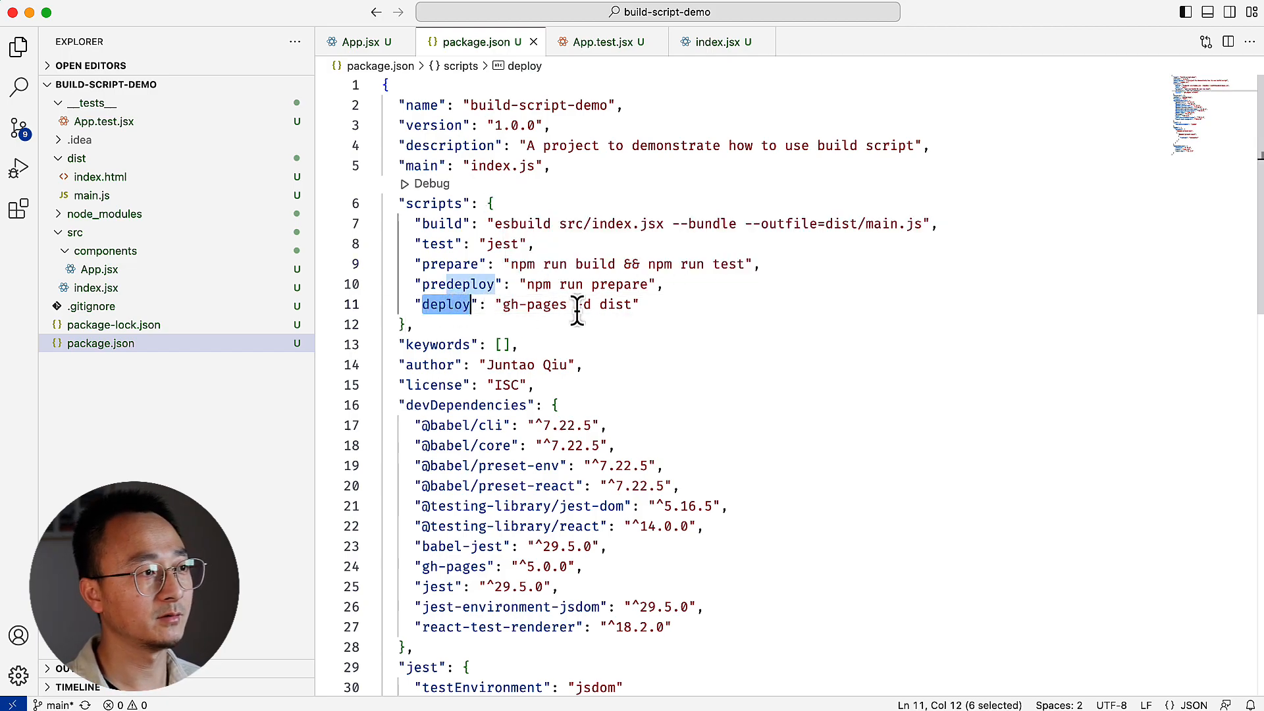
double_click(531, 304)
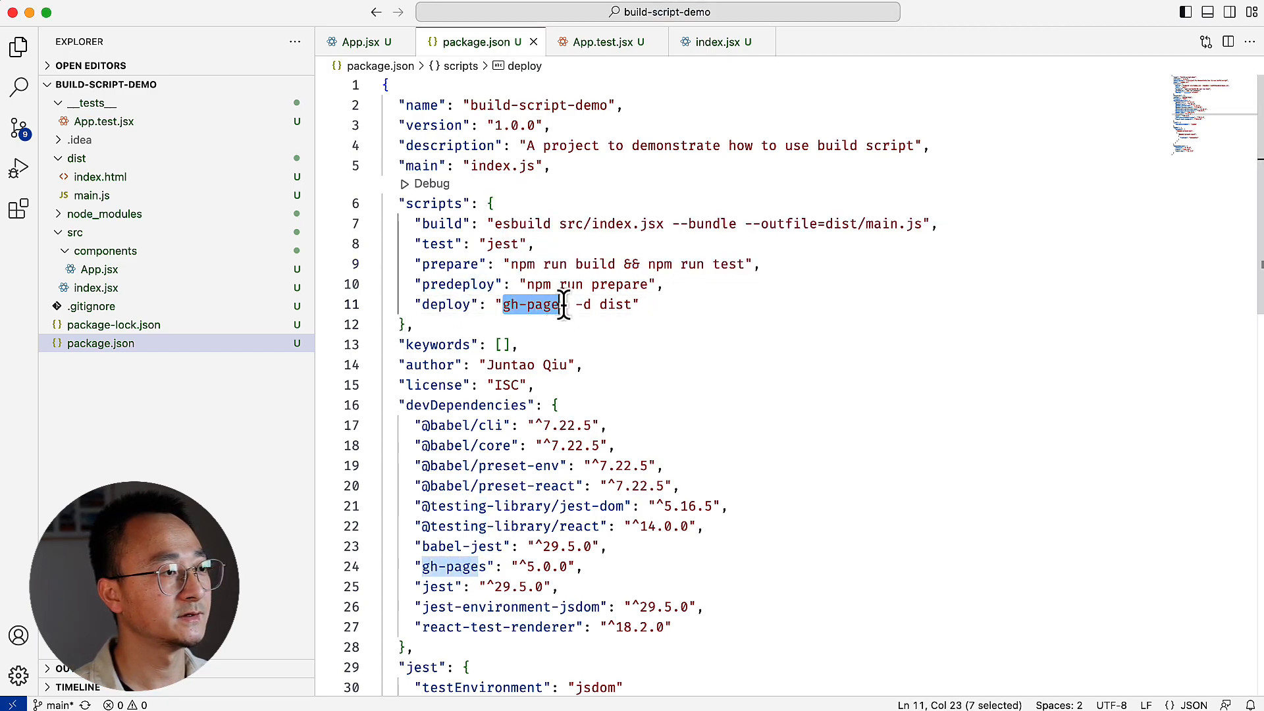
Step: Review the gh-pages readme and GitHub Pages docs in Chrome, then show the deployed demo page
key(cmd+tab)
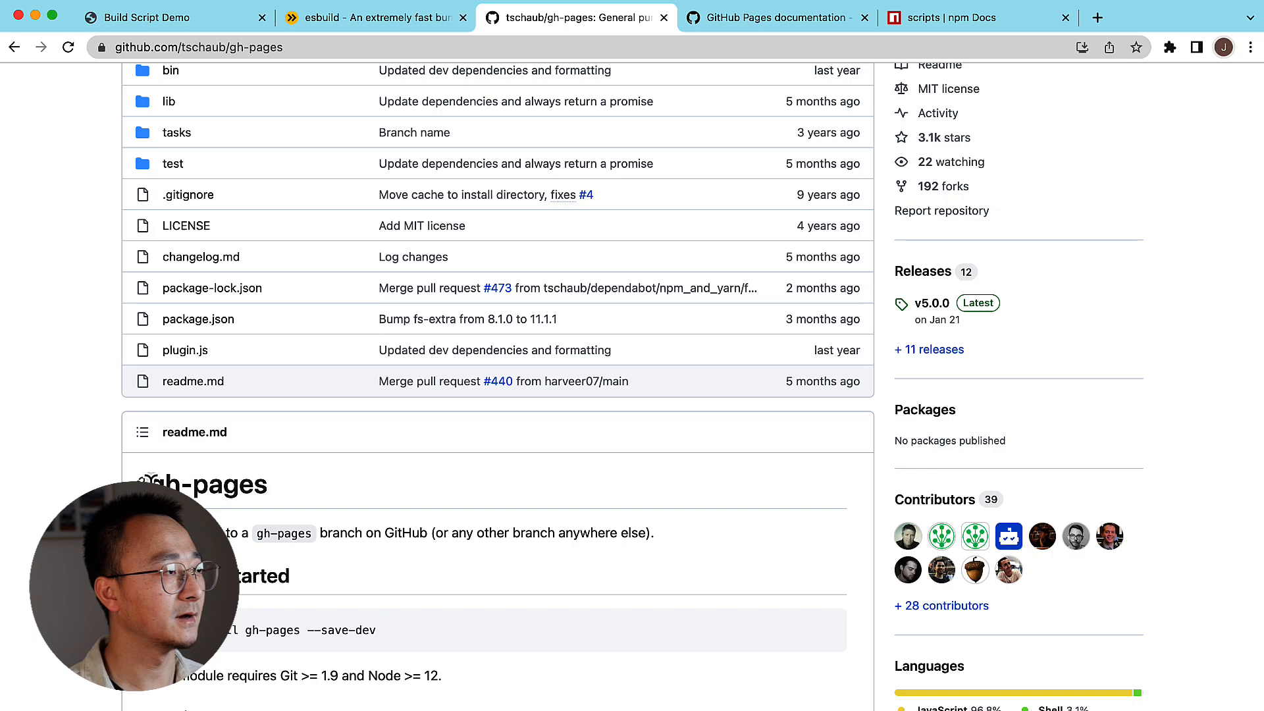
scroll(down, 3)
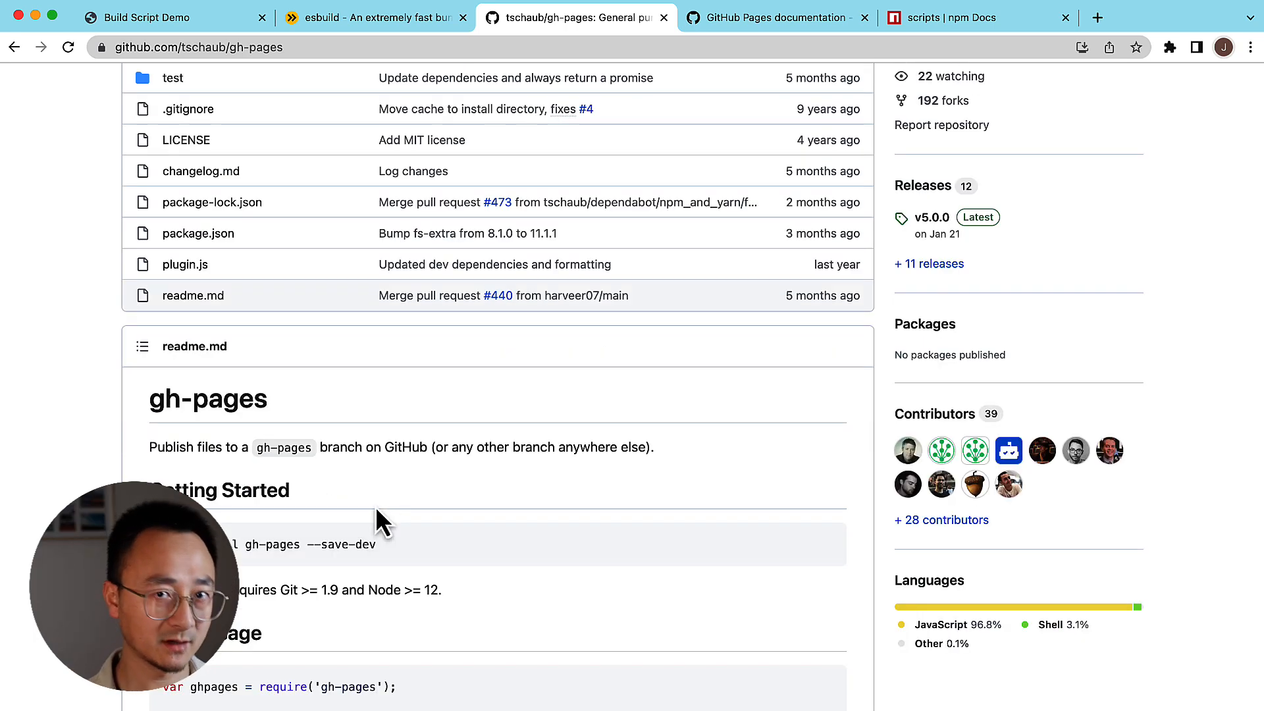
double_click(283, 448)
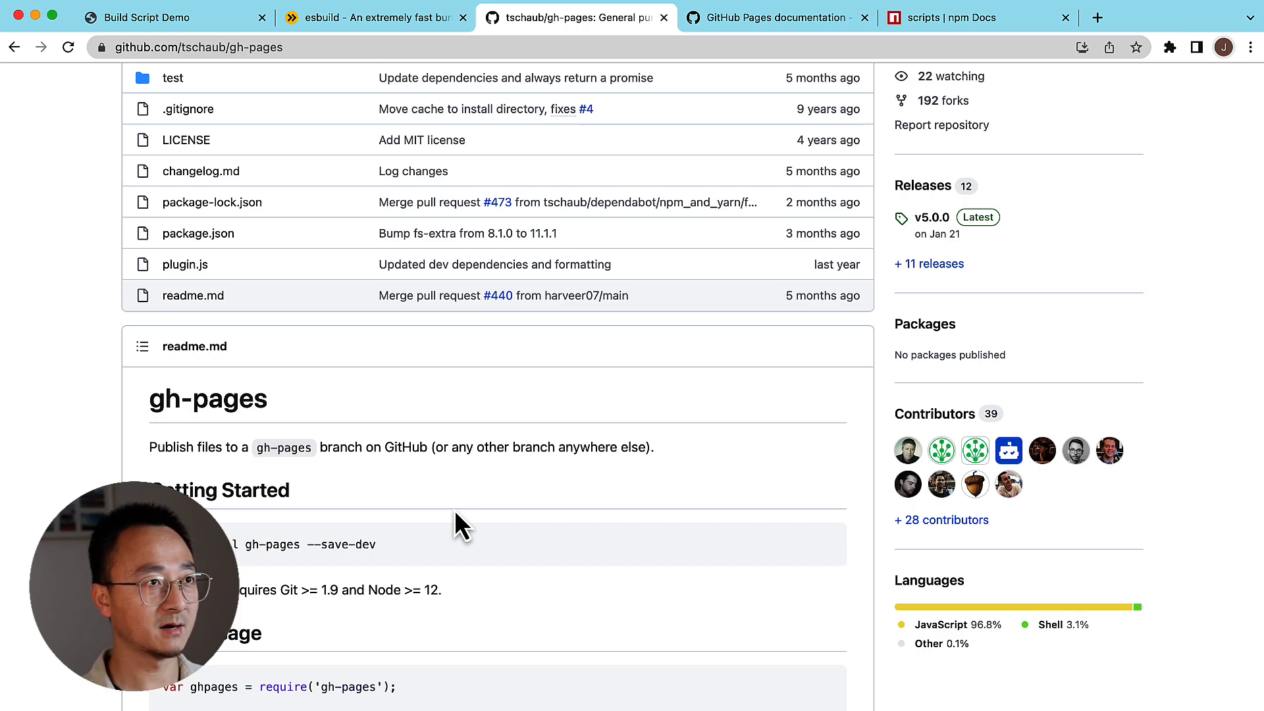
click(777, 17)
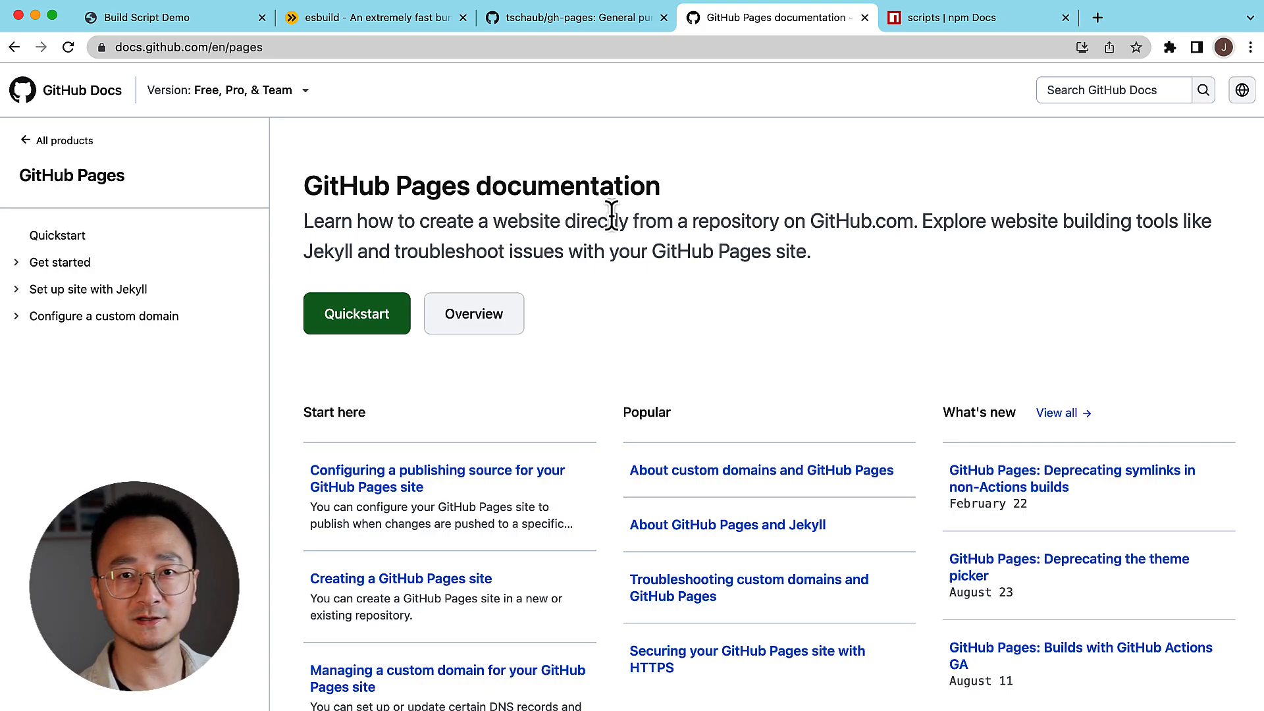
click(145, 17)
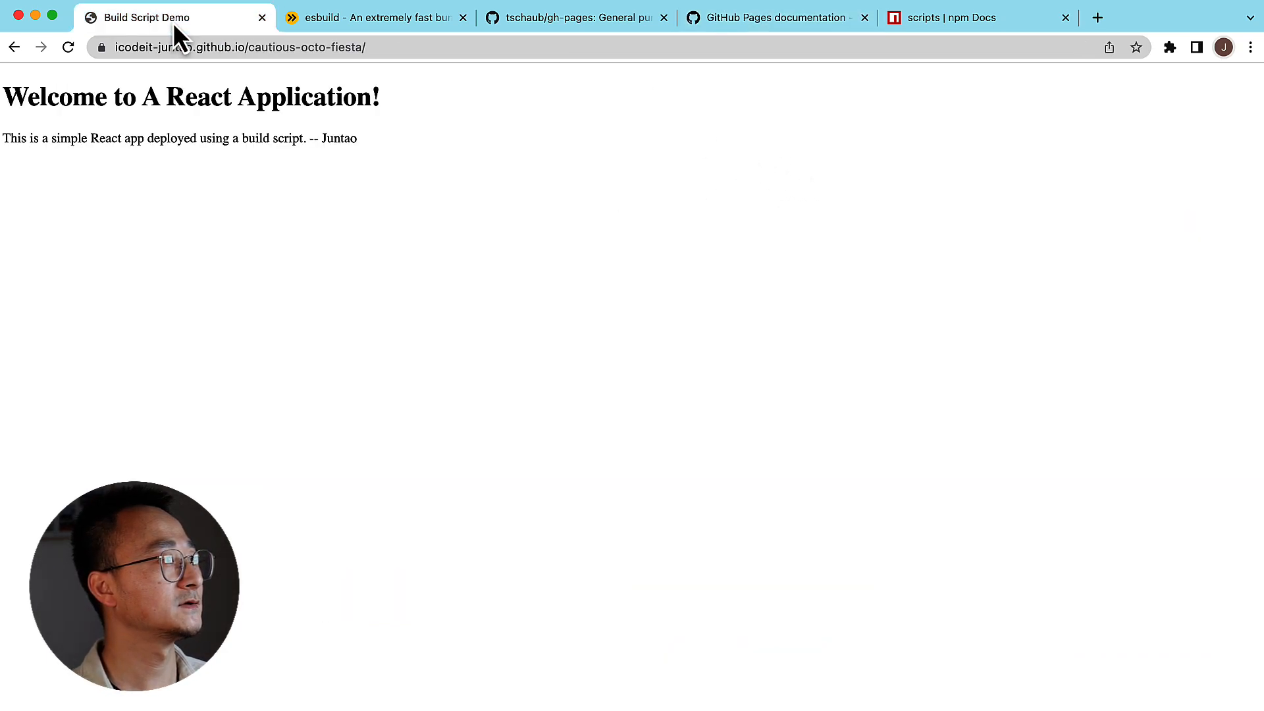
mouse_move(481, 238)
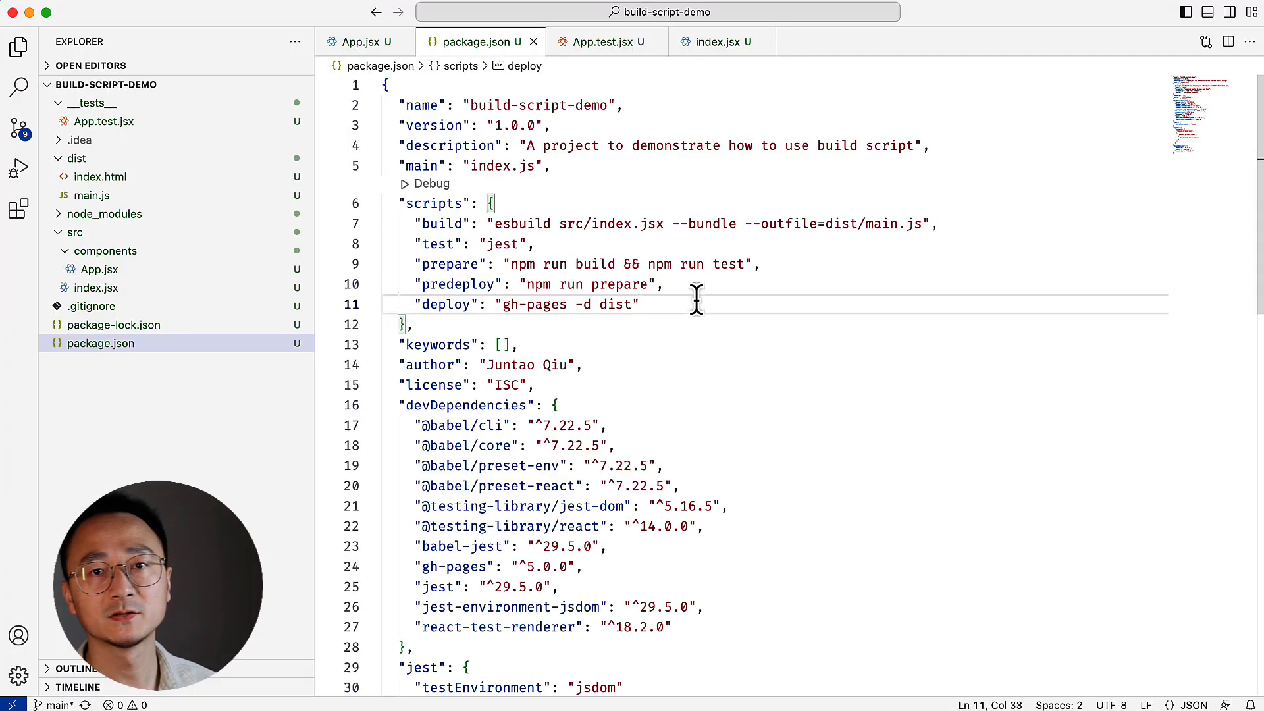
Step: Walk through the esbuild build script (esbuild, output file, entry file) and open index.jsx
double_click(520, 224)
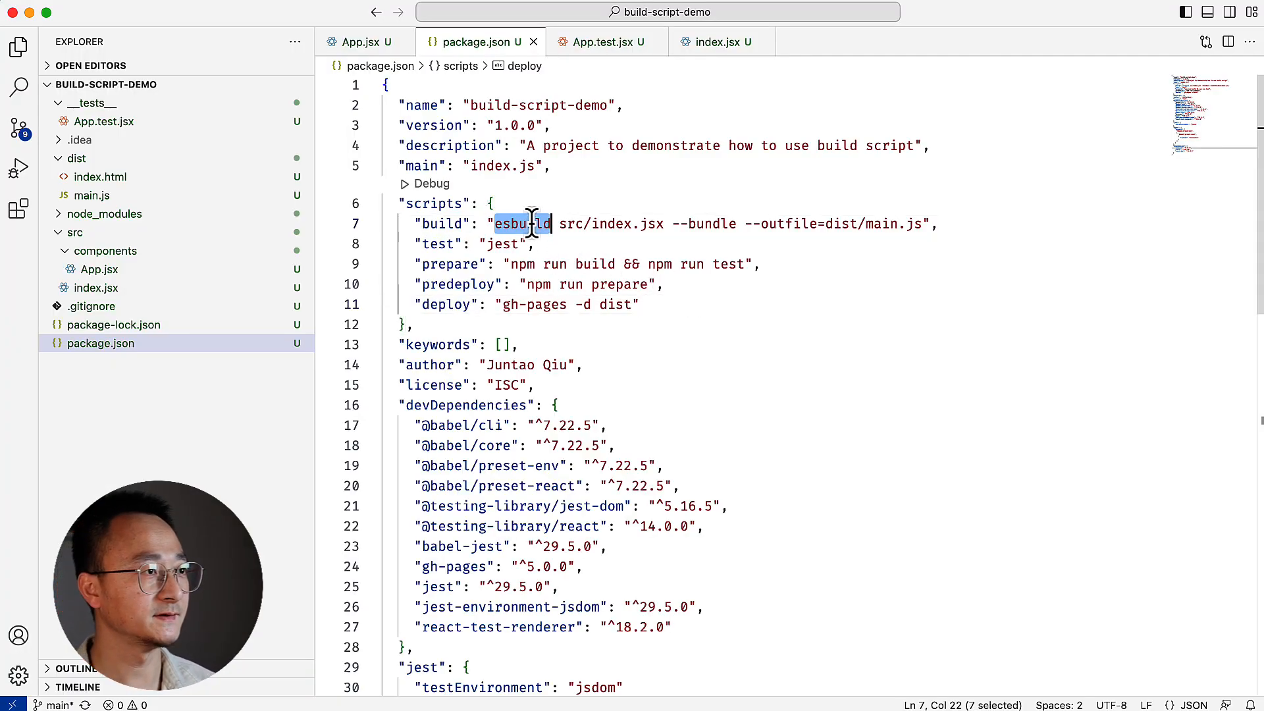
double_click(611, 223)
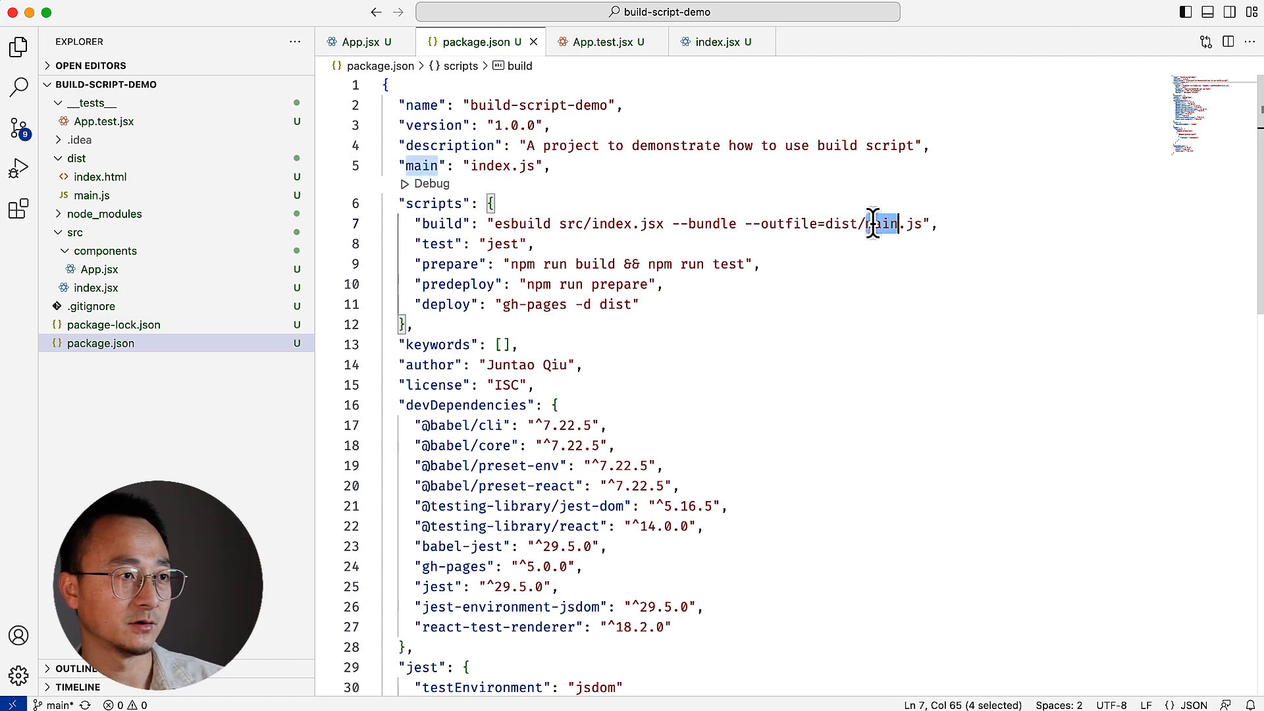
click(373, 17)
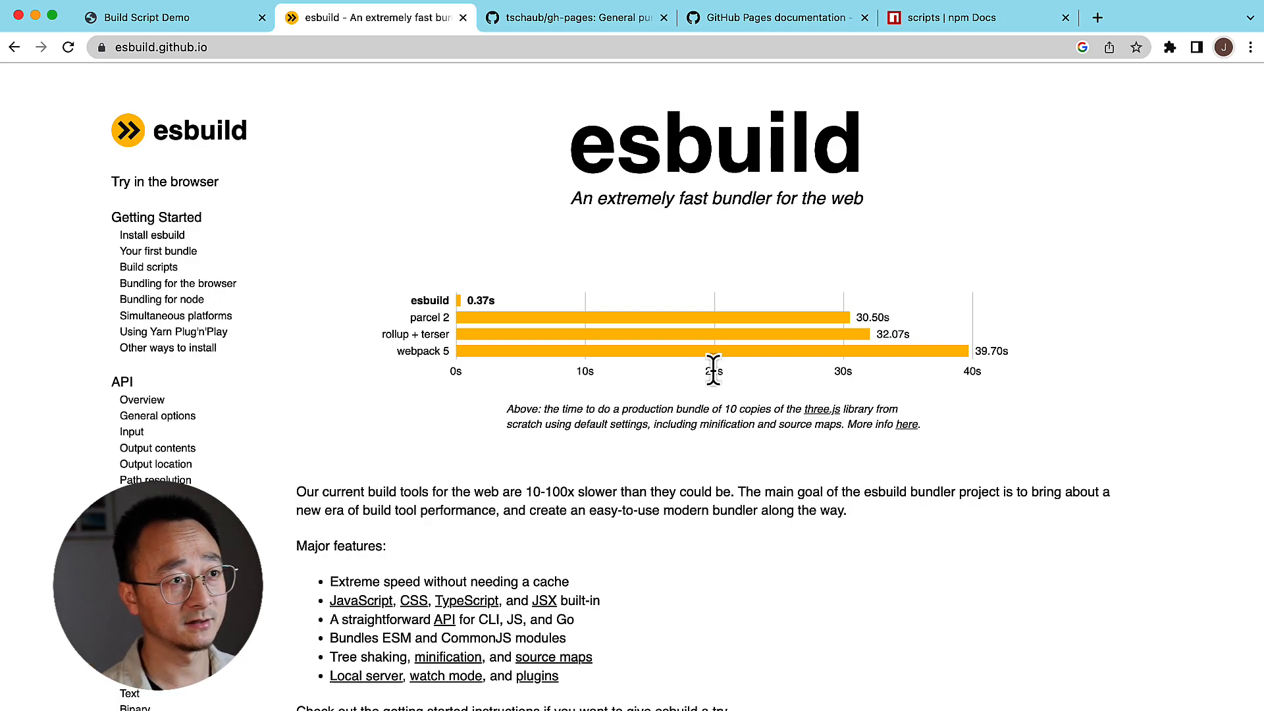
scroll(down, 3)
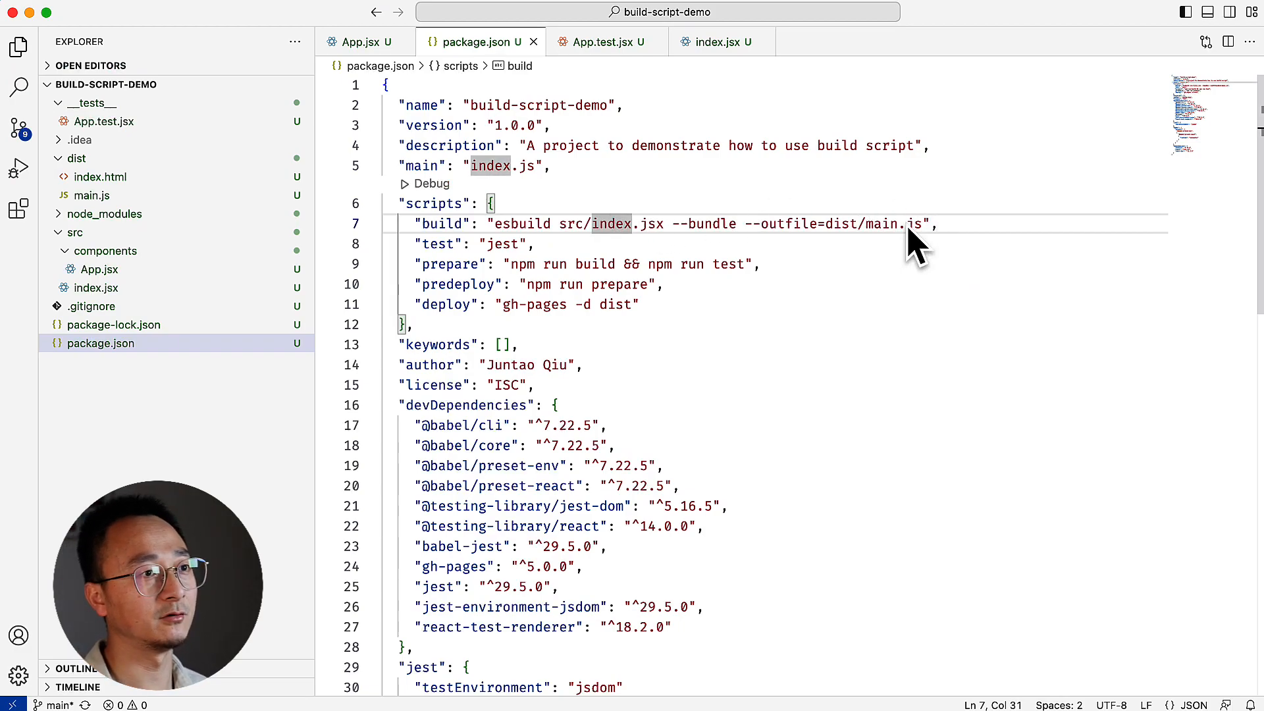
double_click(612, 223)
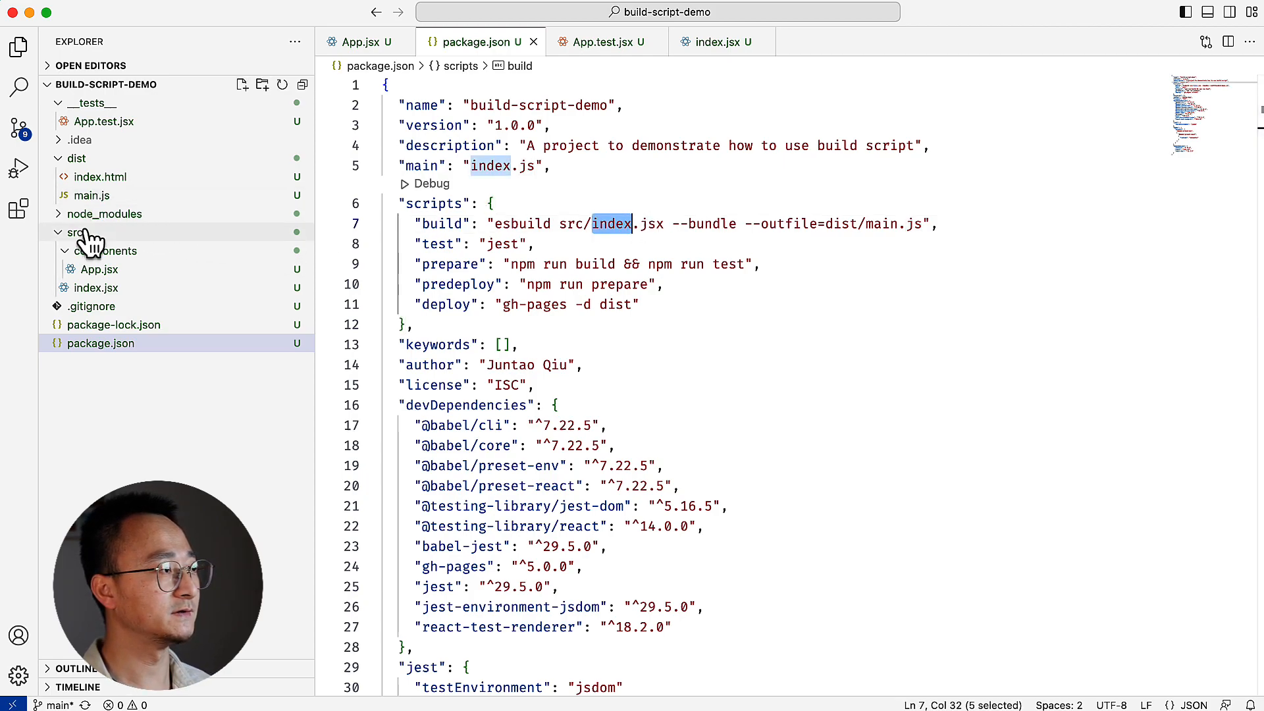
click(95, 288)
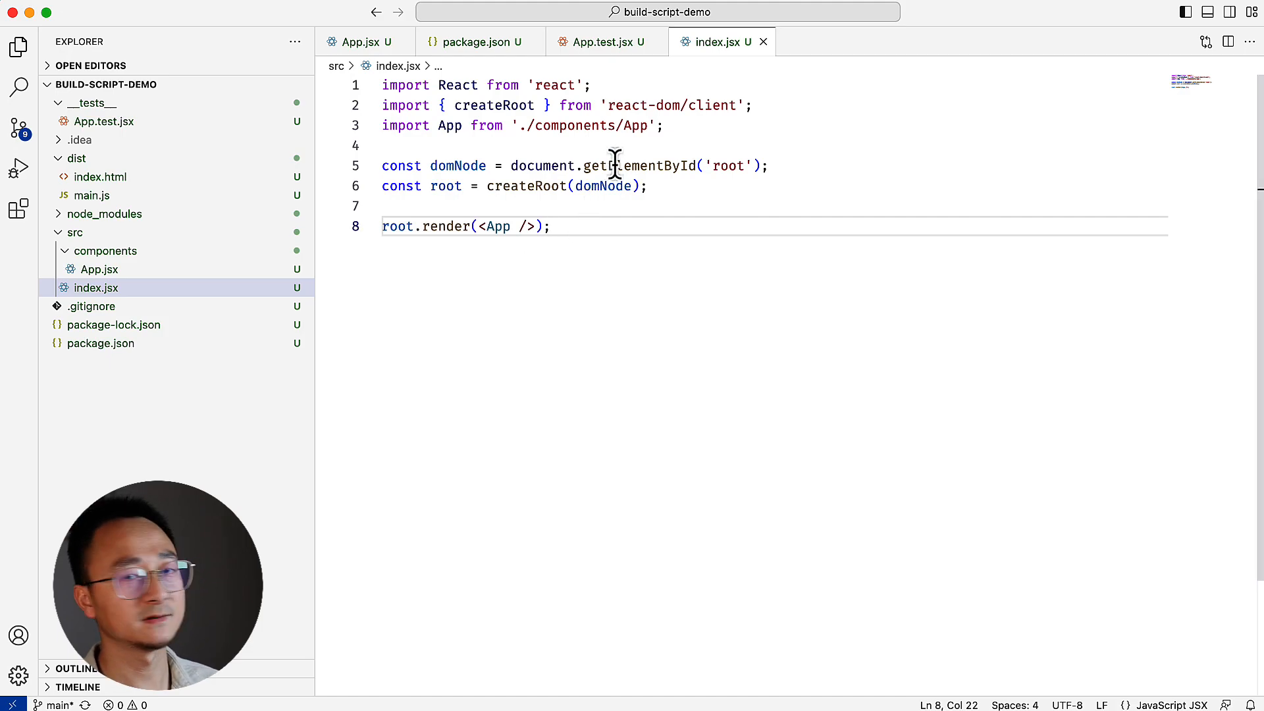
mouse_move(608, 251)
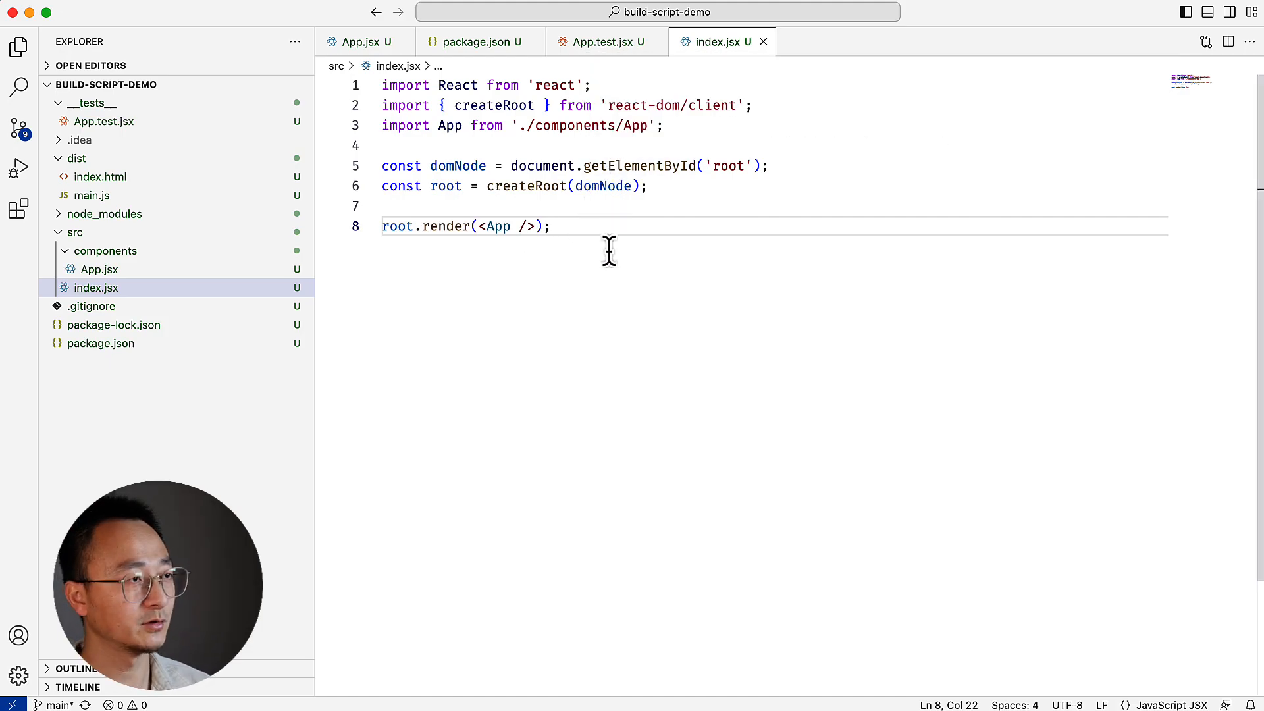
Step: Locate the App heading 'Welcome to A React Application!' inside the bundled dist/main.js
click(474, 41)
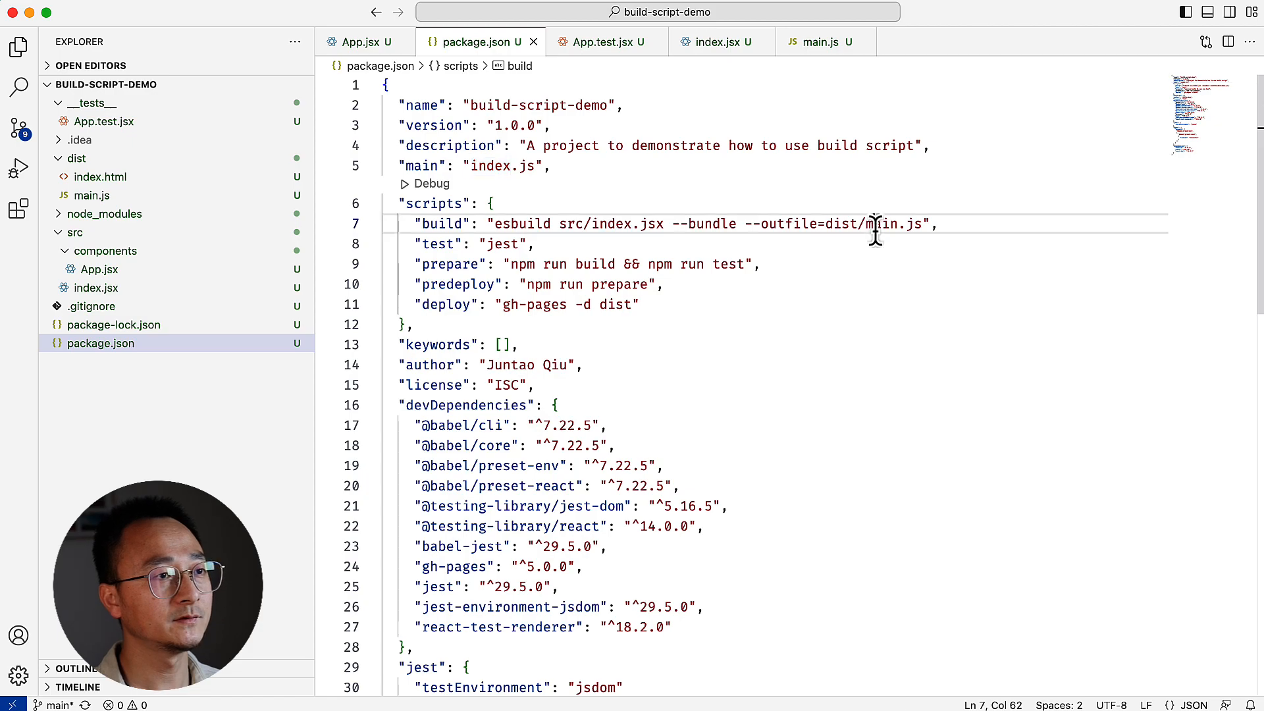
double_click(841, 224)
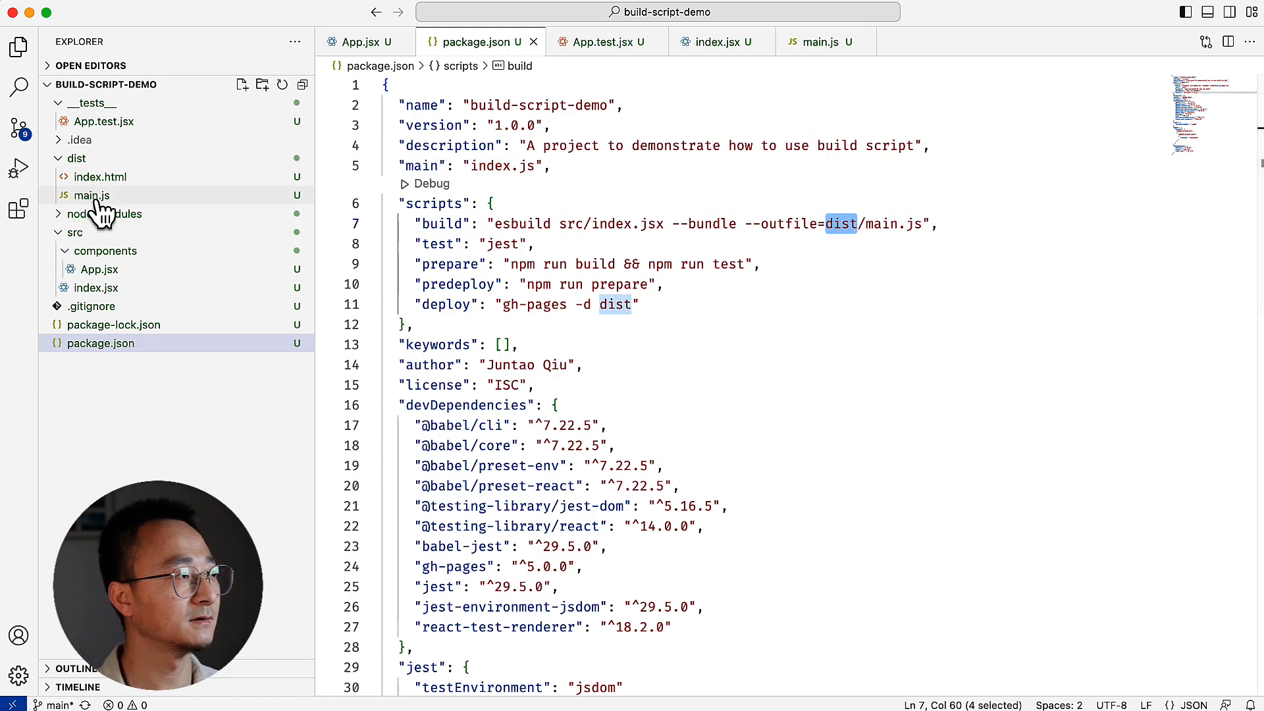
click(90, 194)
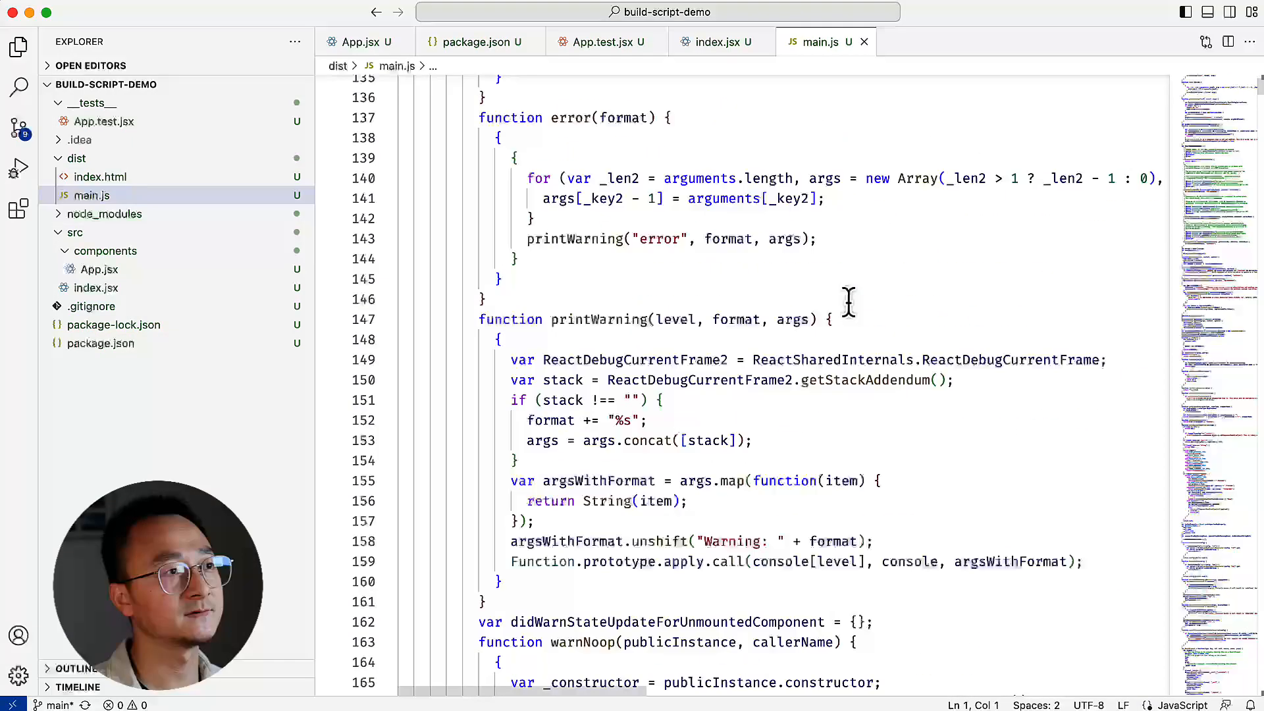
scroll(down, 3)
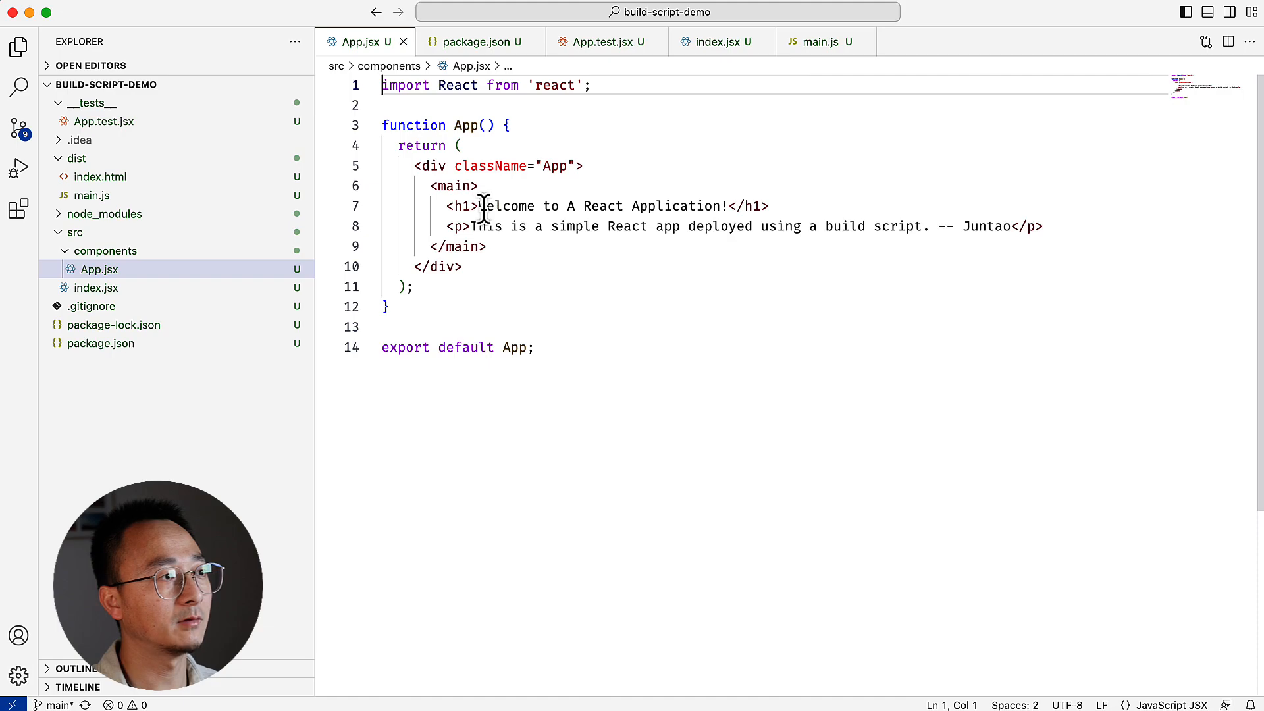
drag(480, 206, 724, 206)
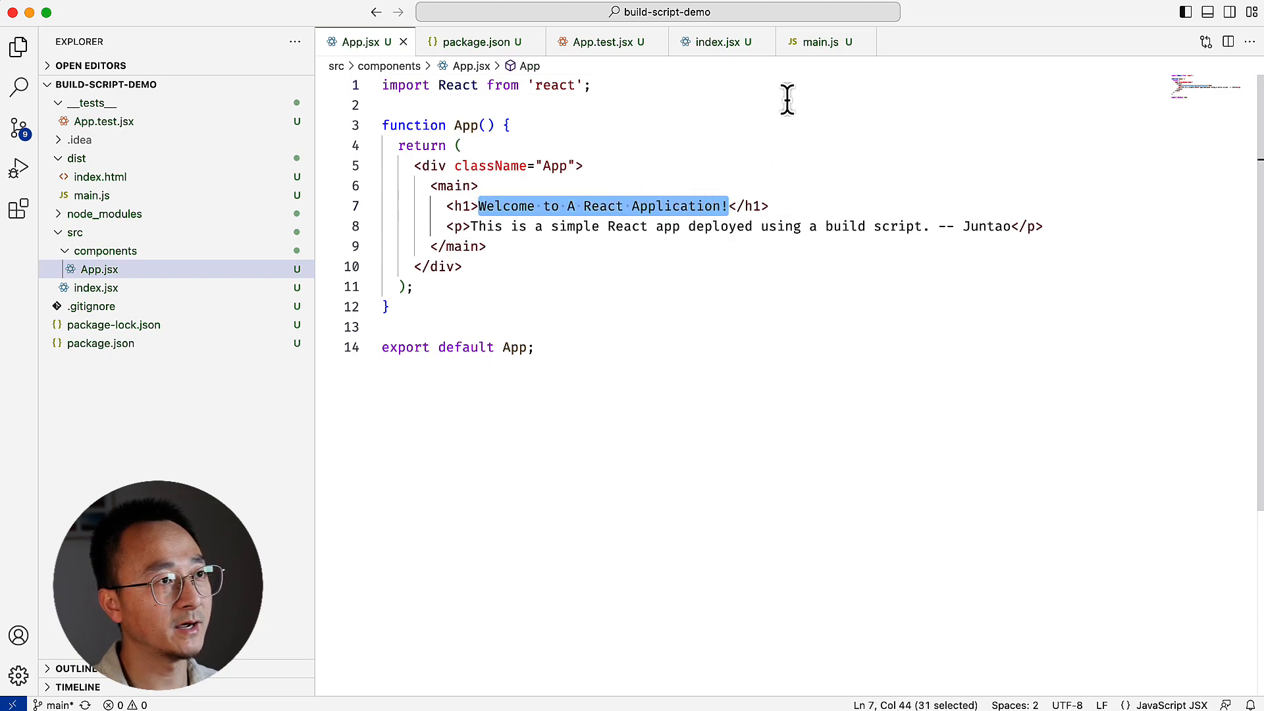
click(820, 42)
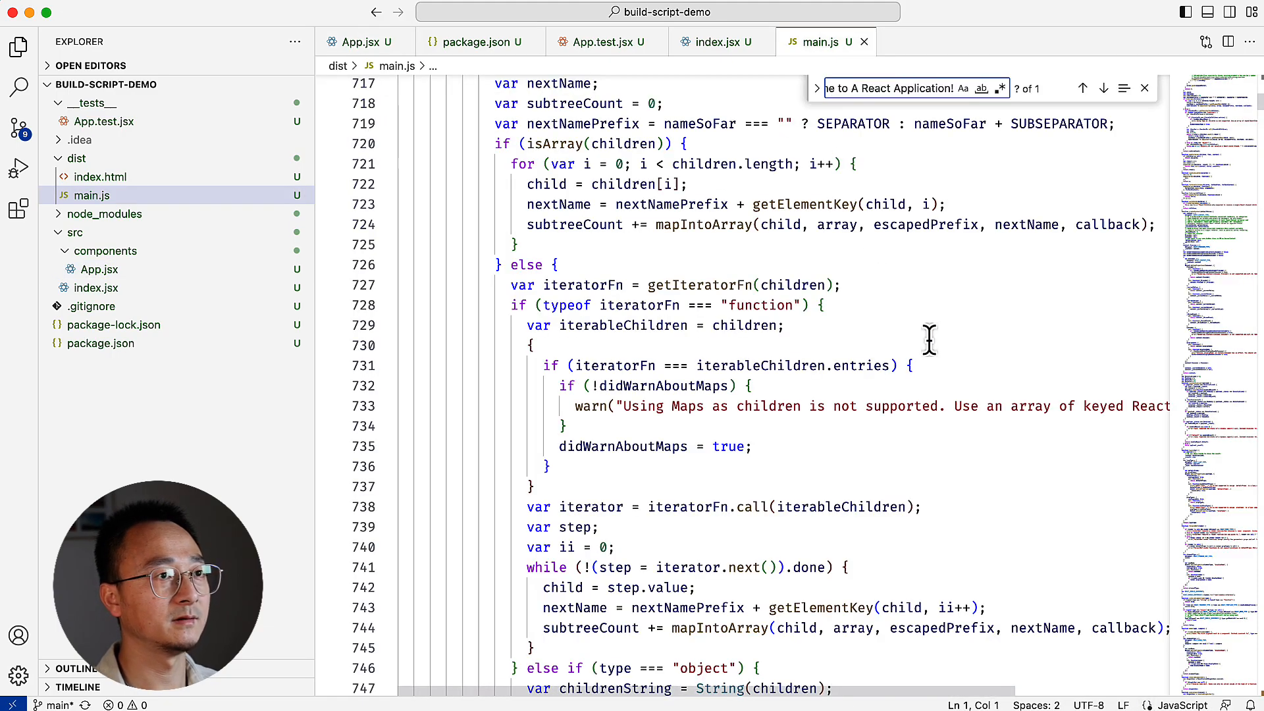
click(1082, 88)
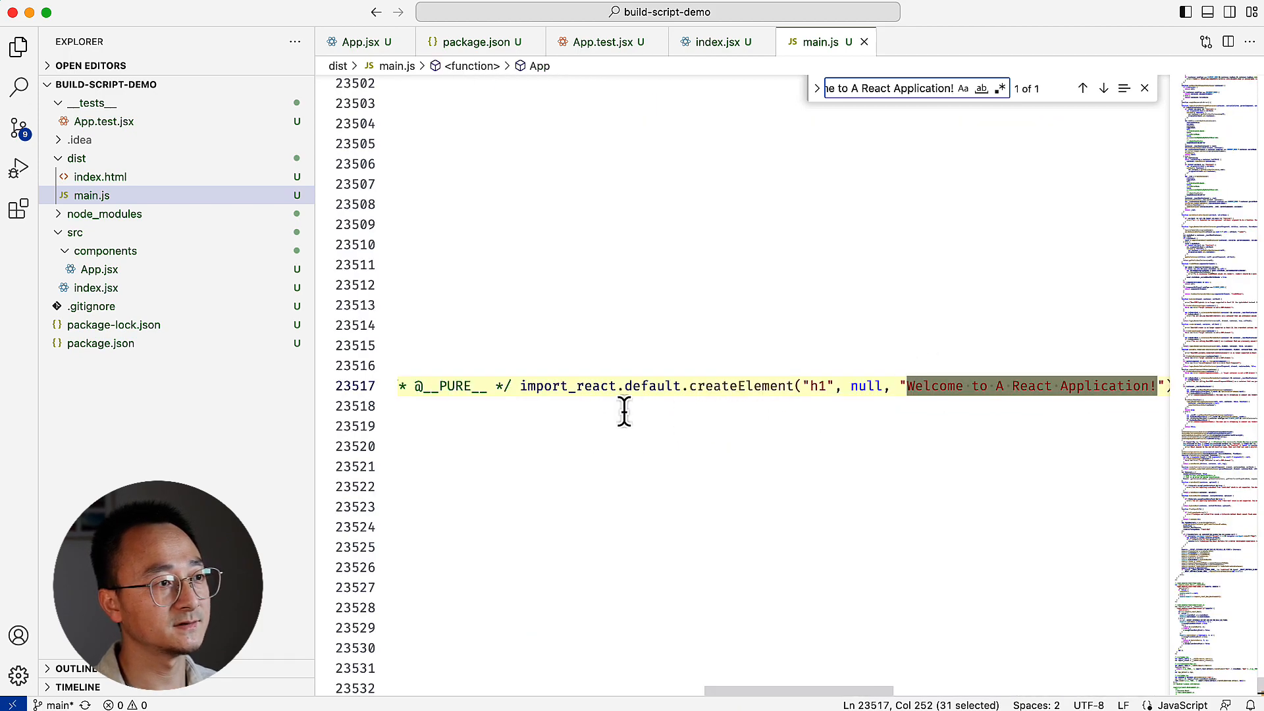